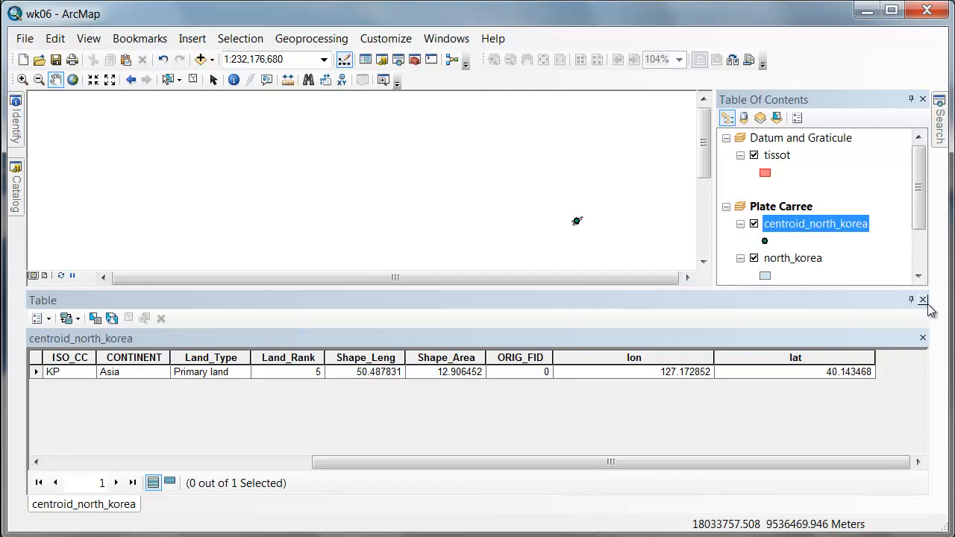
# Step: Close the centroid_north_korea attribute table to reveal the Tissot circle globe layout
pyautogui.click(922, 300)
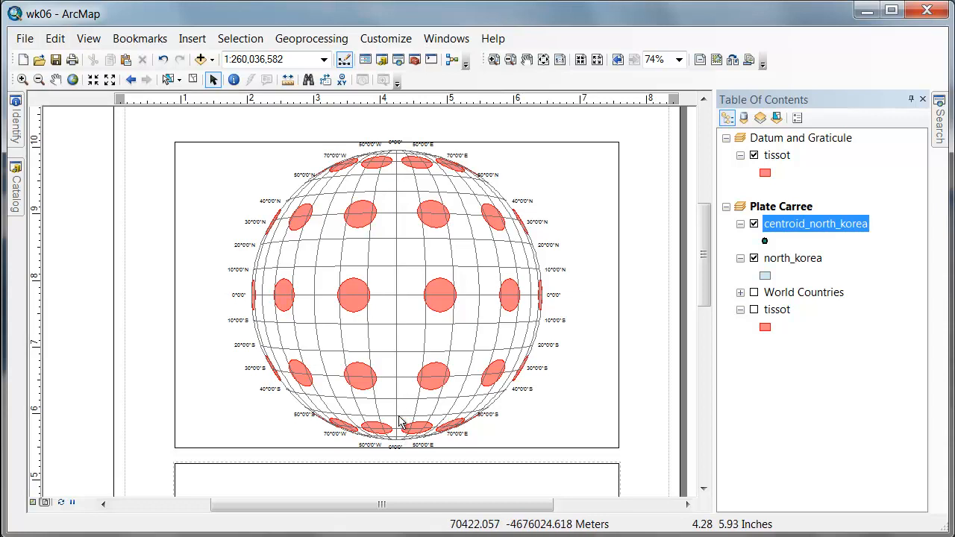
pyautogui.moveTo(399, 353)
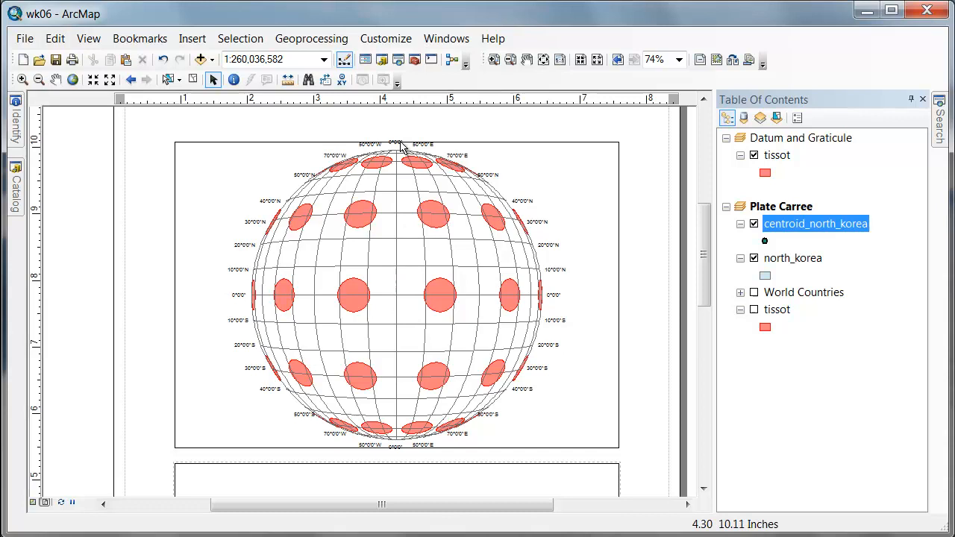
pyautogui.moveTo(403, 465)
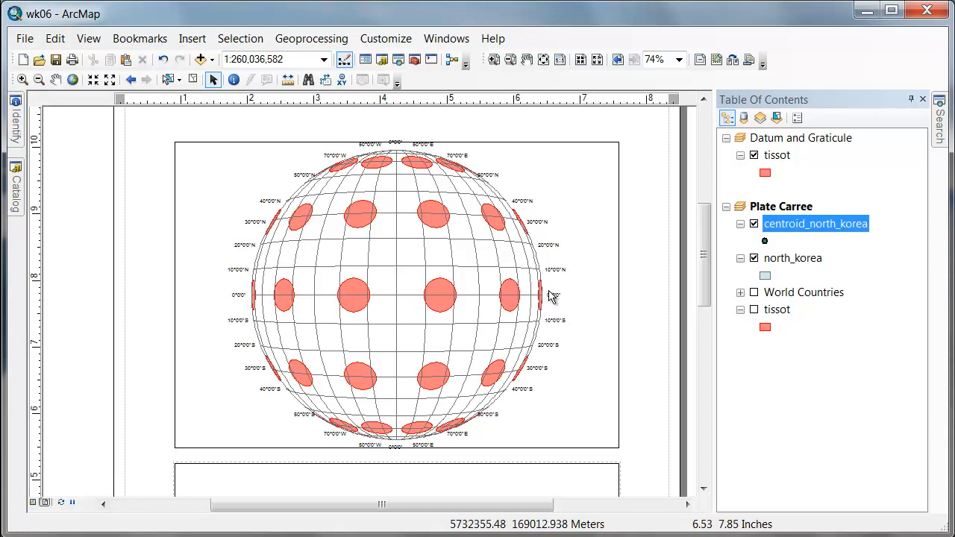
pyautogui.moveTo(373, 263)
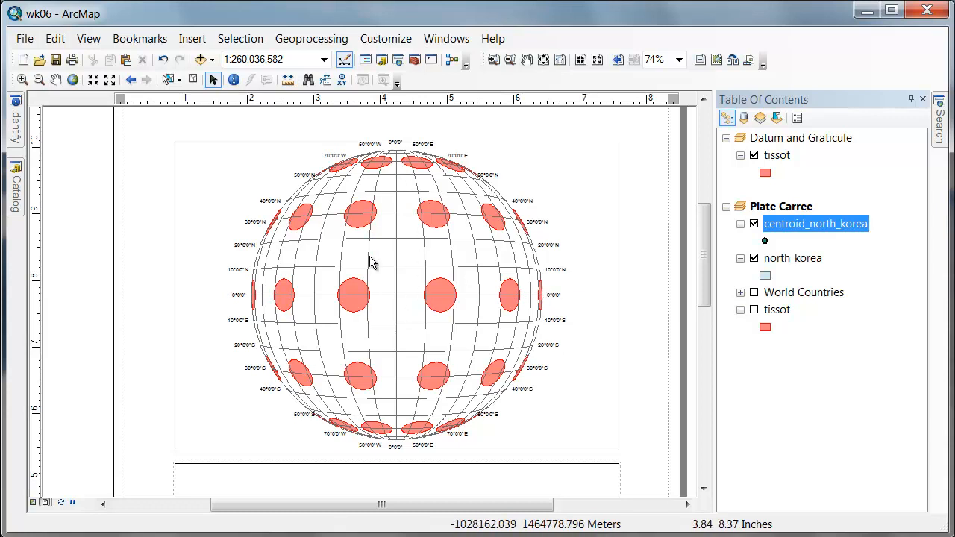
pyautogui.moveTo(394, 354)
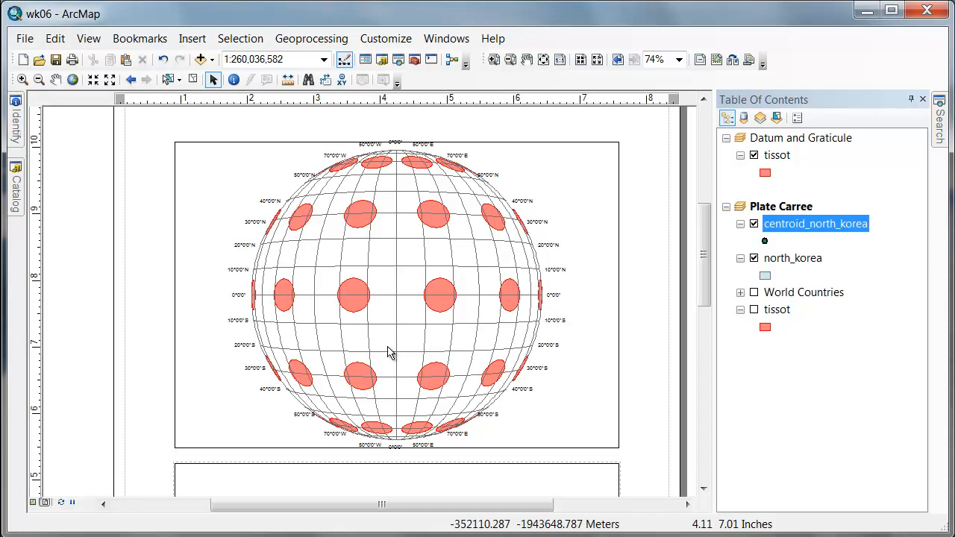
pyautogui.moveTo(396, 315)
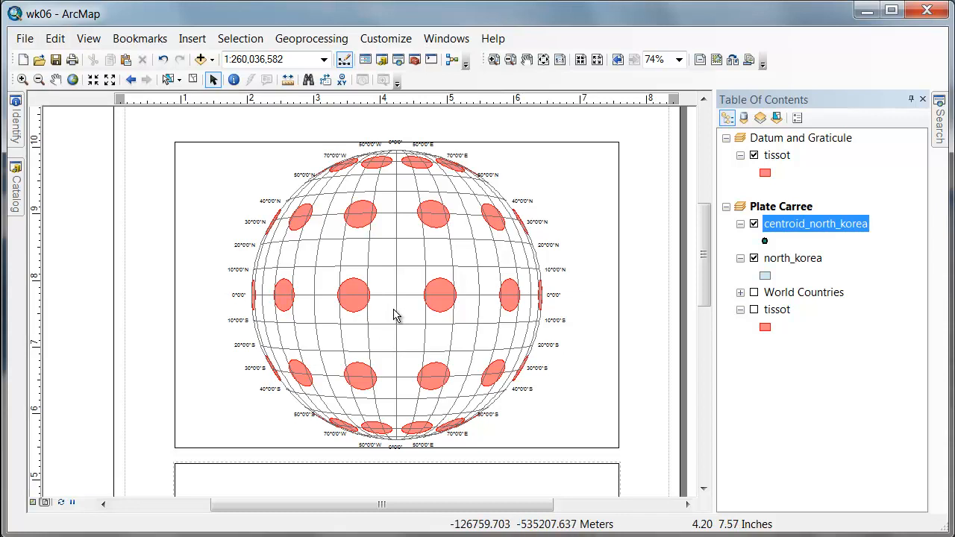
pyautogui.moveTo(399, 313)
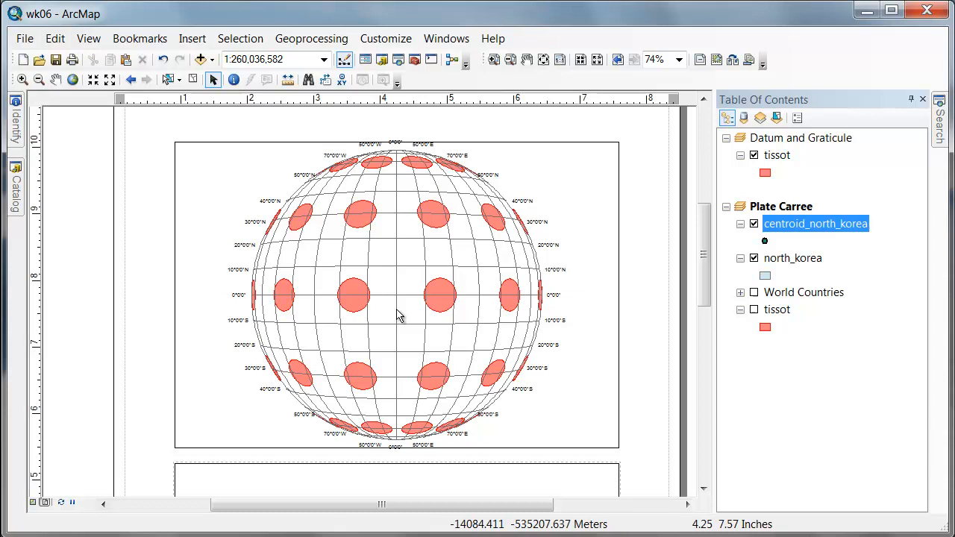
pyautogui.moveTo(520, 312)
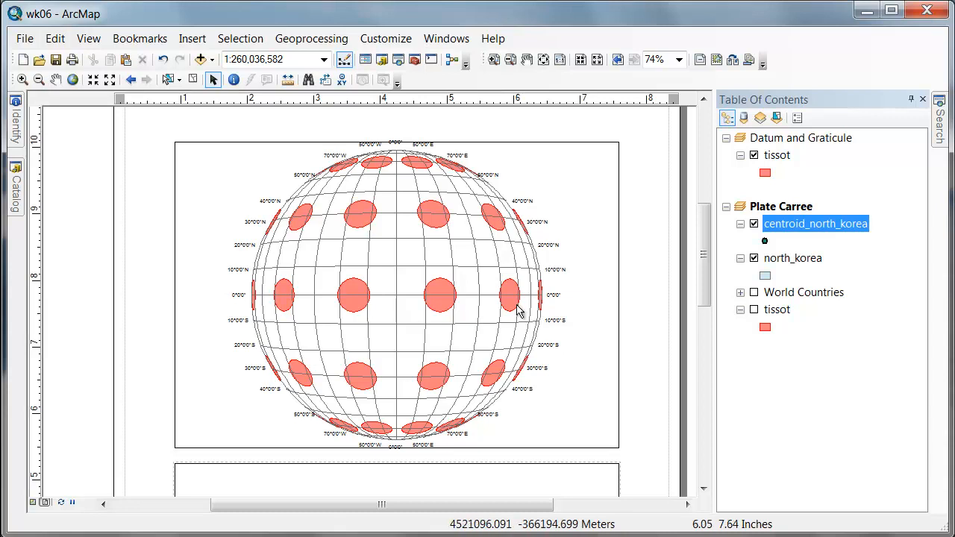
pyautogui.moveTo(240, 291)
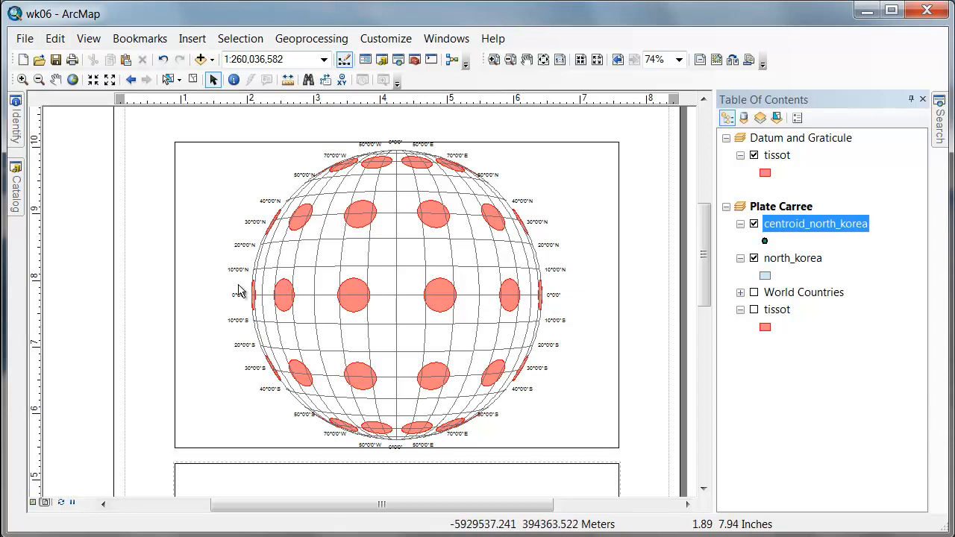
pyautogui.moveTo(637, 321)
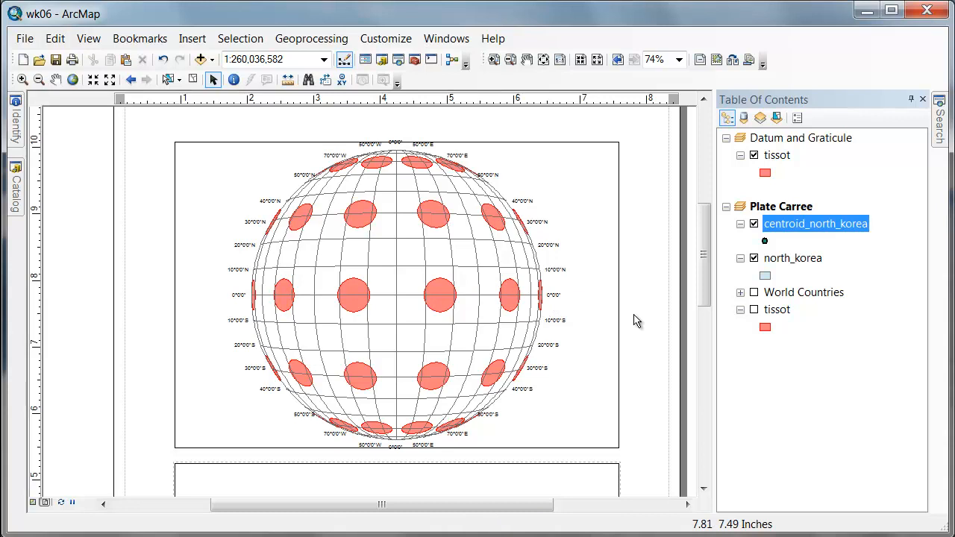
pyautogui.moveTo(287, 403)
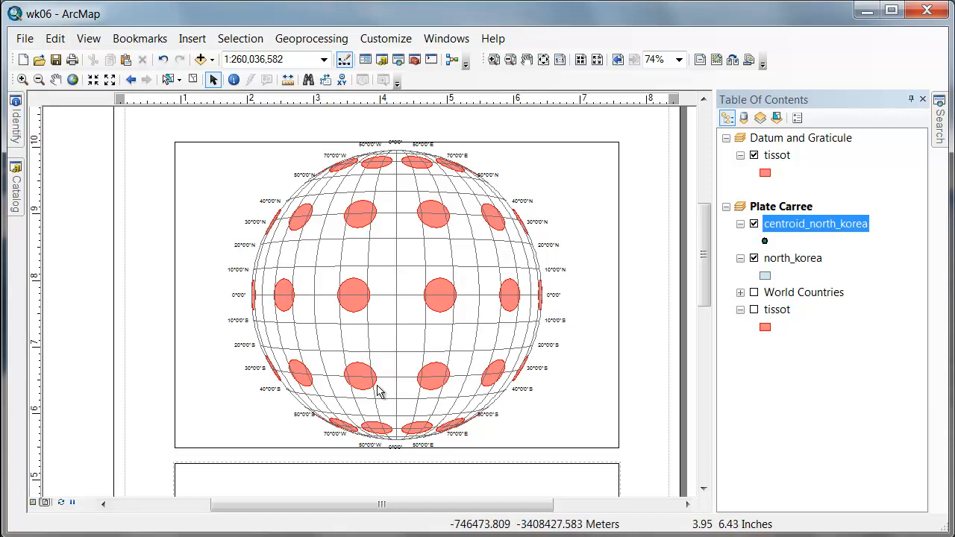
pyautogui.moveTo(399, 300)
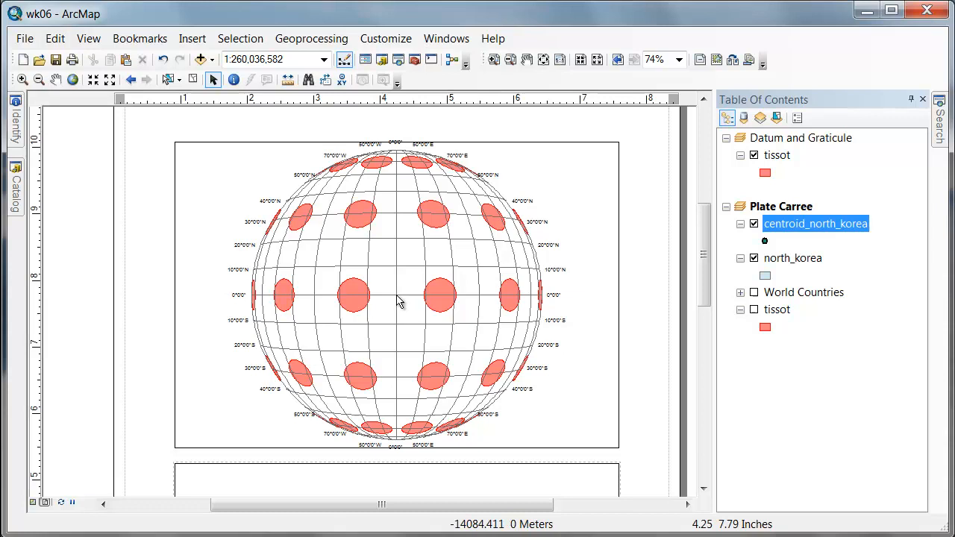
pyautogui.moveTo(352, 247)
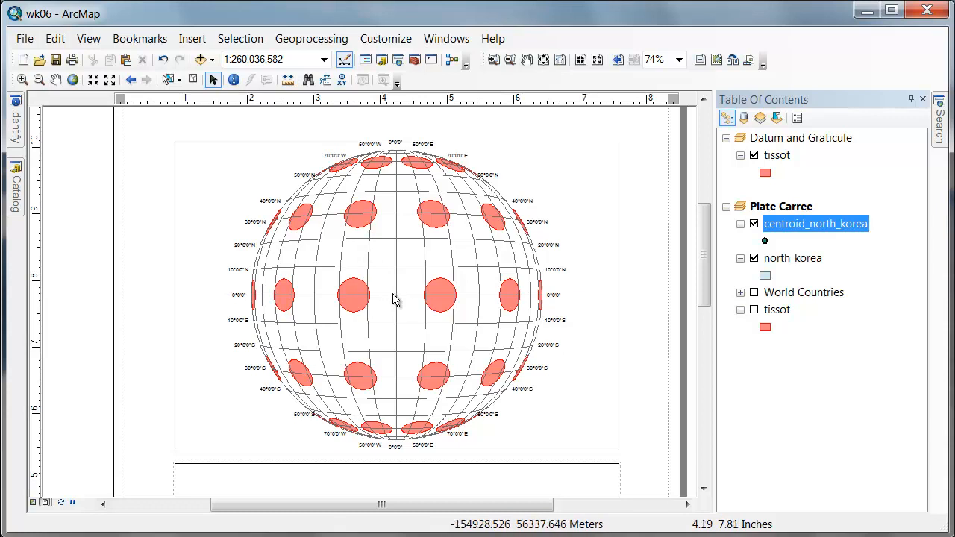
pyautogui.moveTo(489, 275)
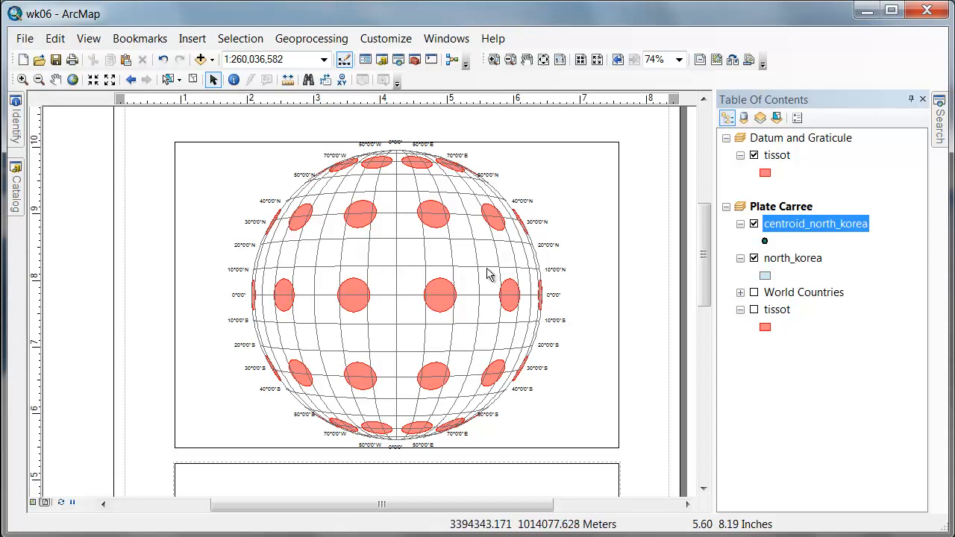
pyautogui.moveTo(373, 271)
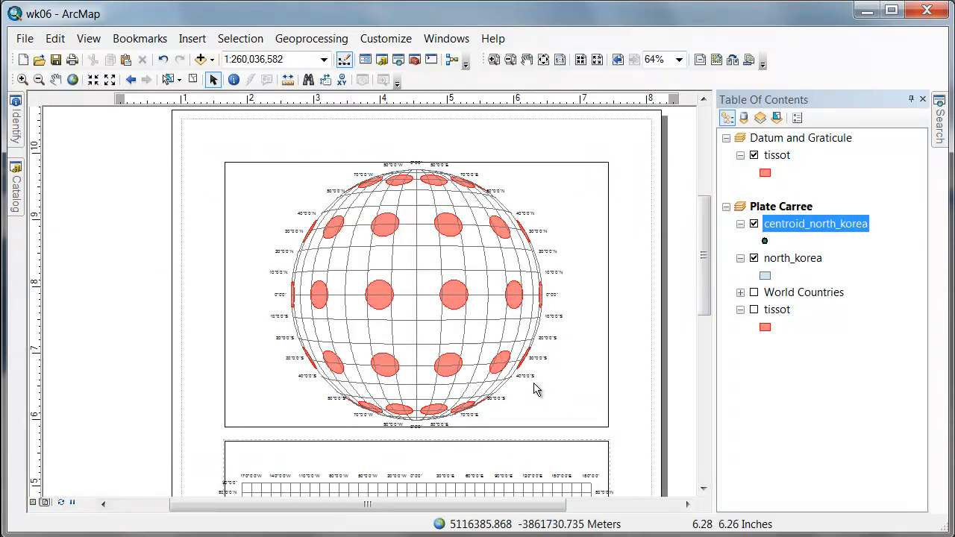
# Step: Open the Plate Carree data frame's properties from the Table Of Contents
pyautogui.scroll(-3)
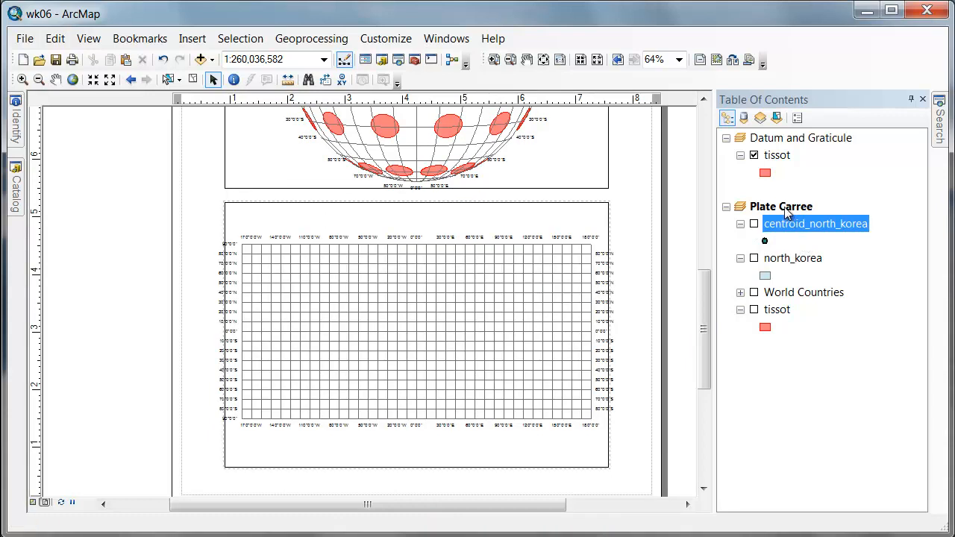
pyautogui.rightClick(781, 206)
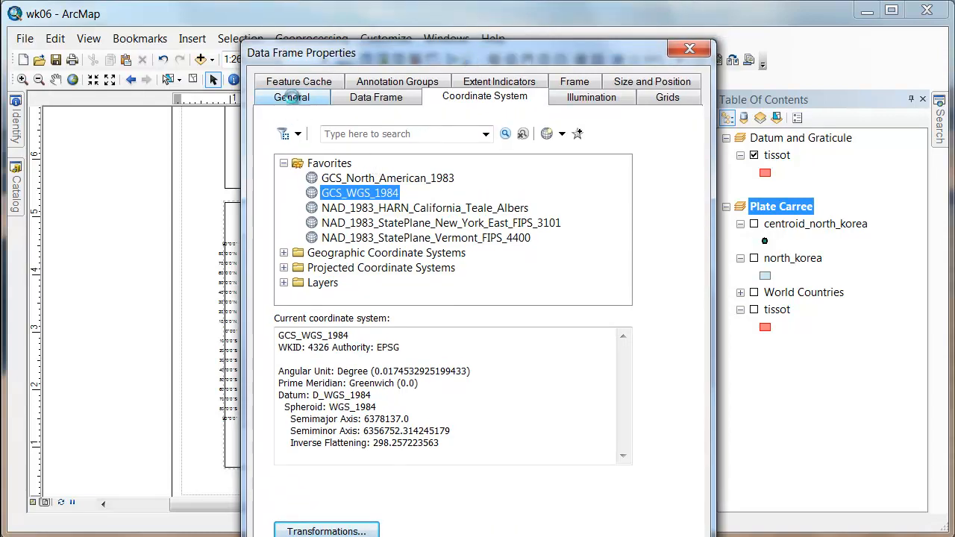
# Step: Rename the Plate Carree data frame to 'Equidistiant Projection'
pyautogui.click(291, 96)
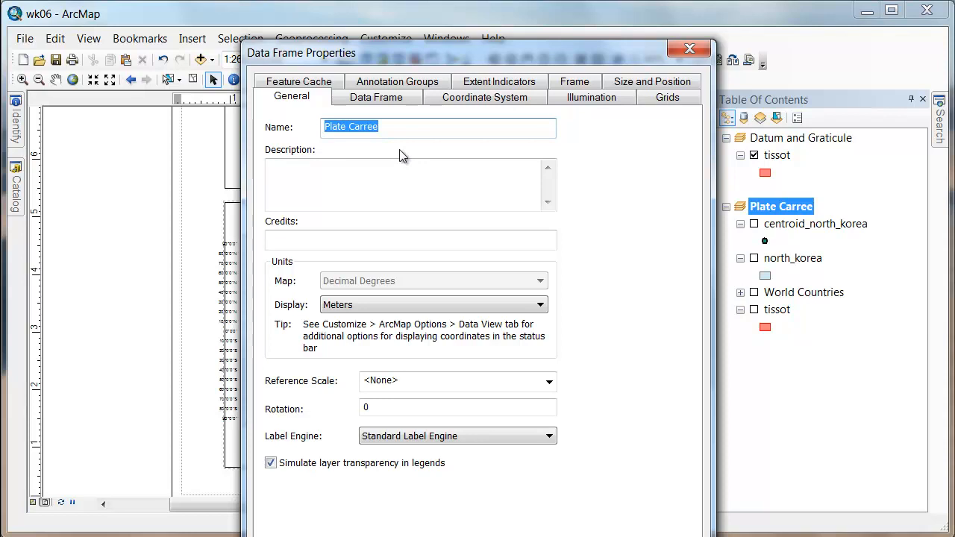
pyautogui.write('Equidistiant Projec')
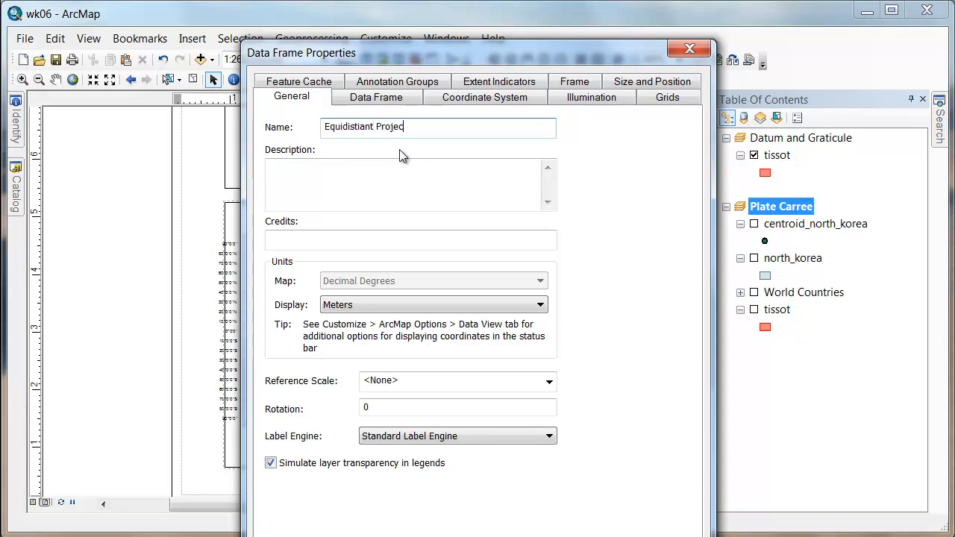
pyautogui.write('tion')
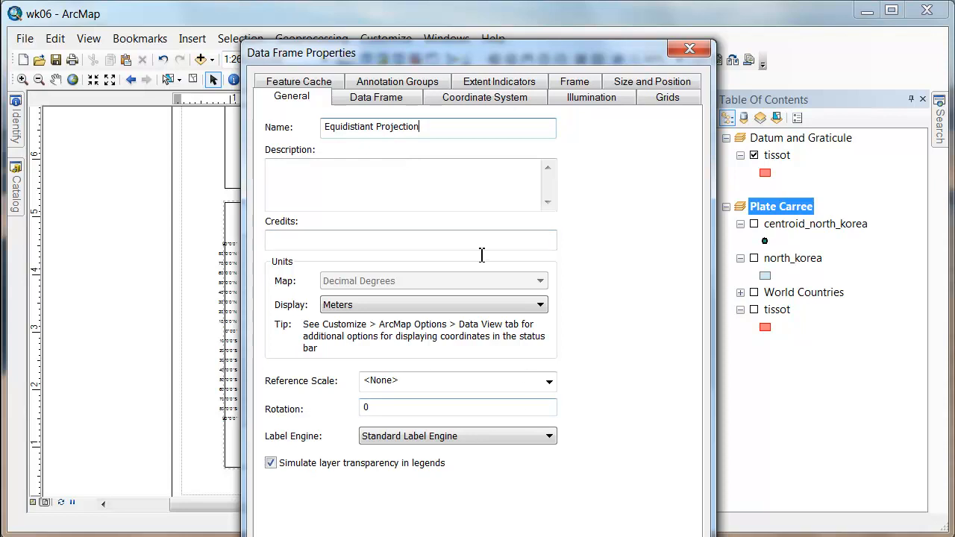
pyautogui.click(485, 97)
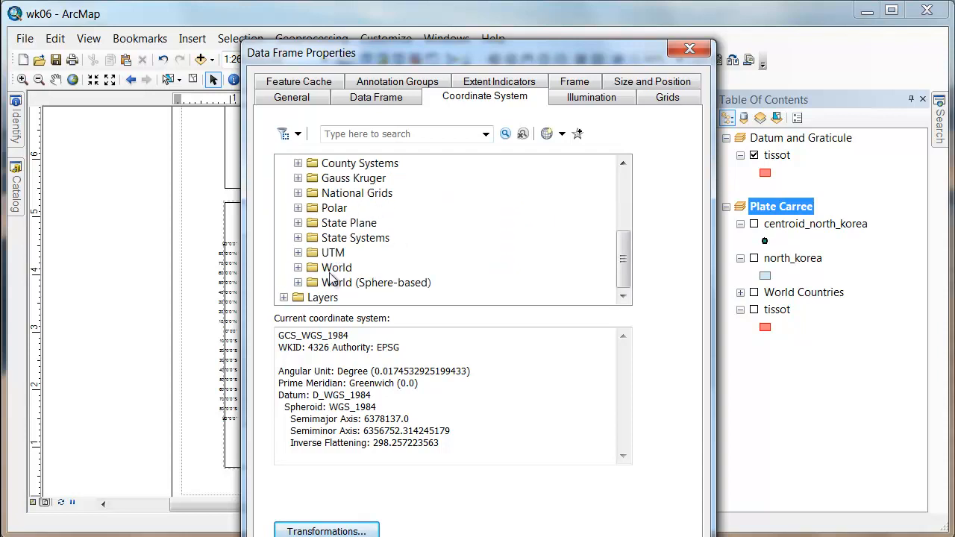
# Step: Apply the World Azimuthal Equidistant projected coordinate system to the data frame
pyautogui.click(298, 268)
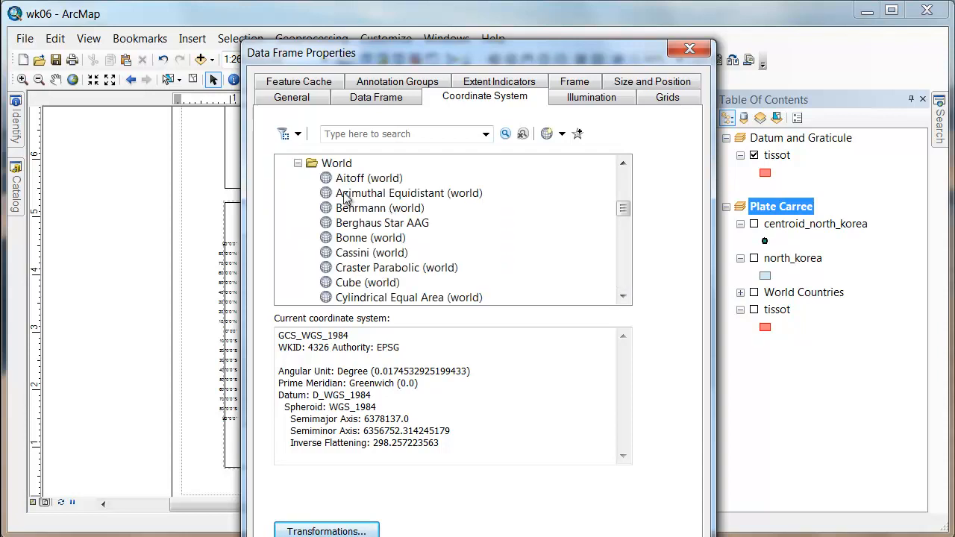
pyautogui.click(408, 192)
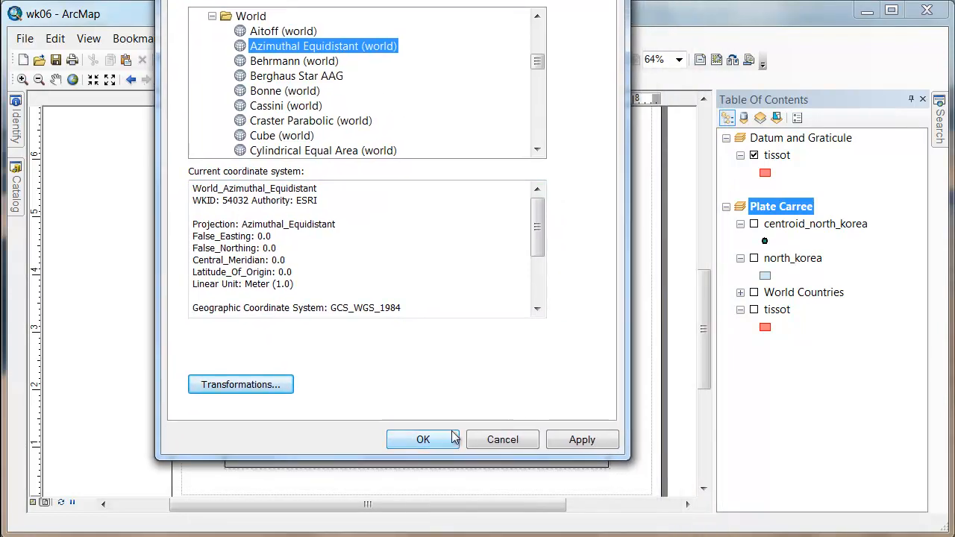
pyautogui.click(423, 440)
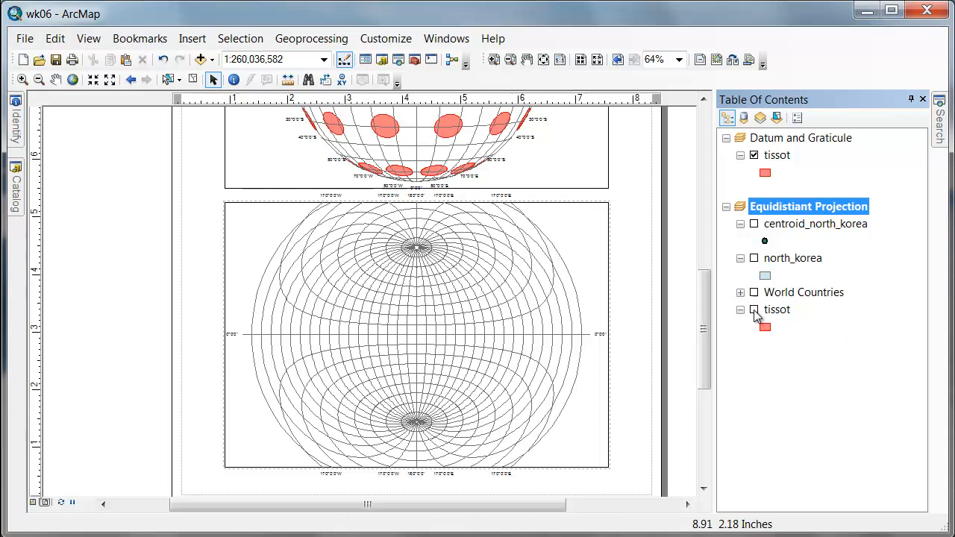
pyautogui.click(754, 310)
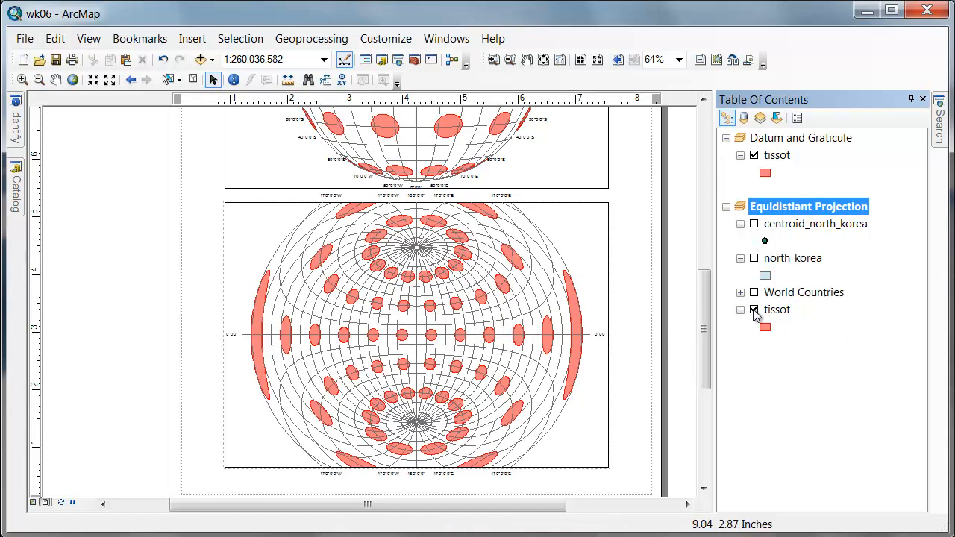
pyautogui.click(754, 309)
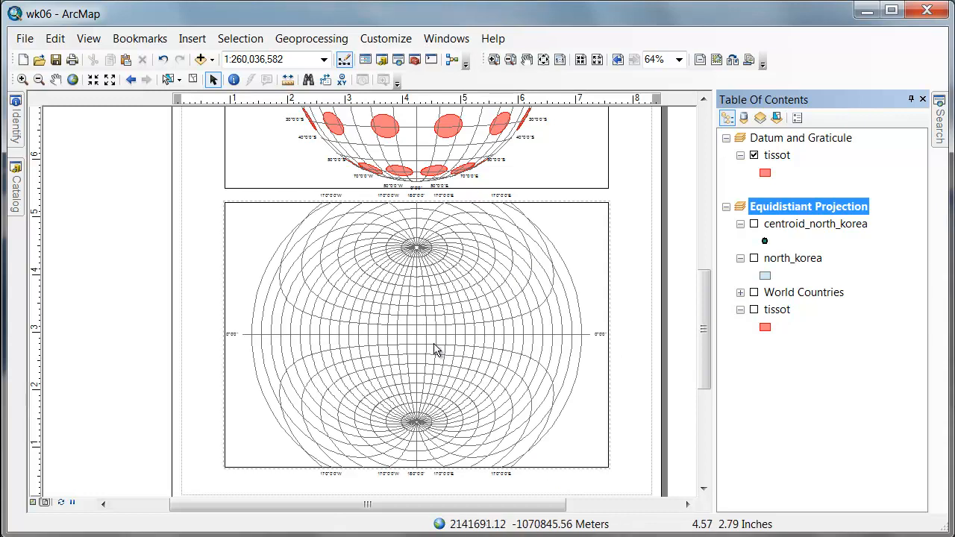
pyautogui.moveTo(418, 339)
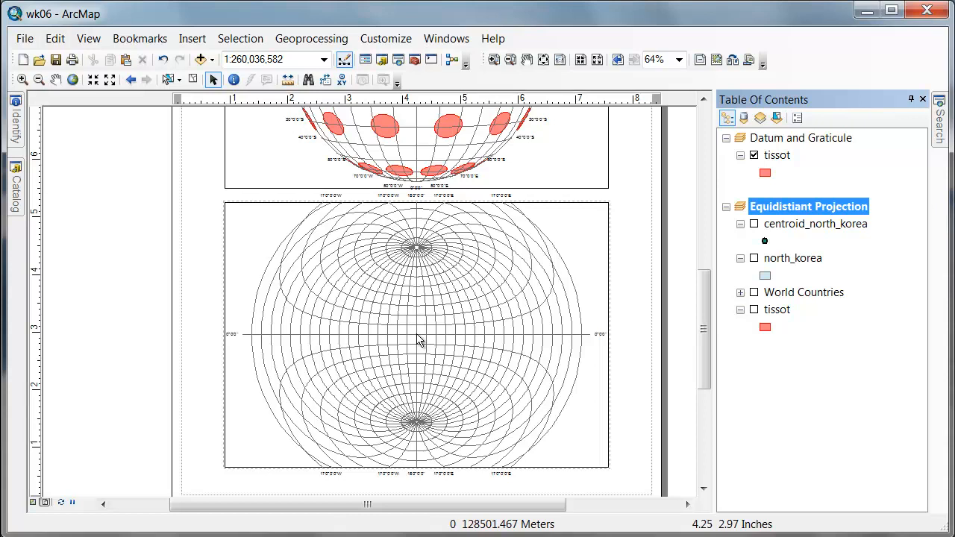
pyautogui.moveTo(504, 258)
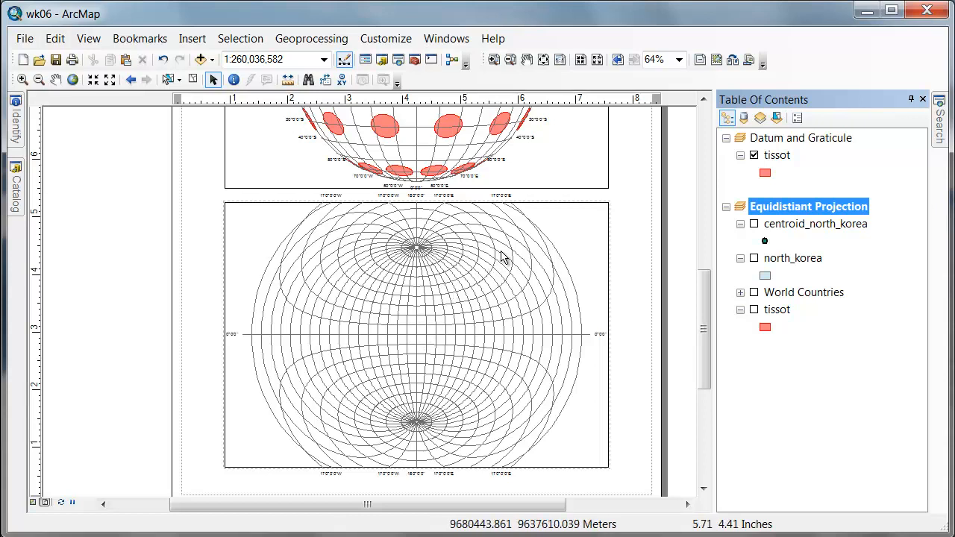
pyautogui.moveTo(339, 280)
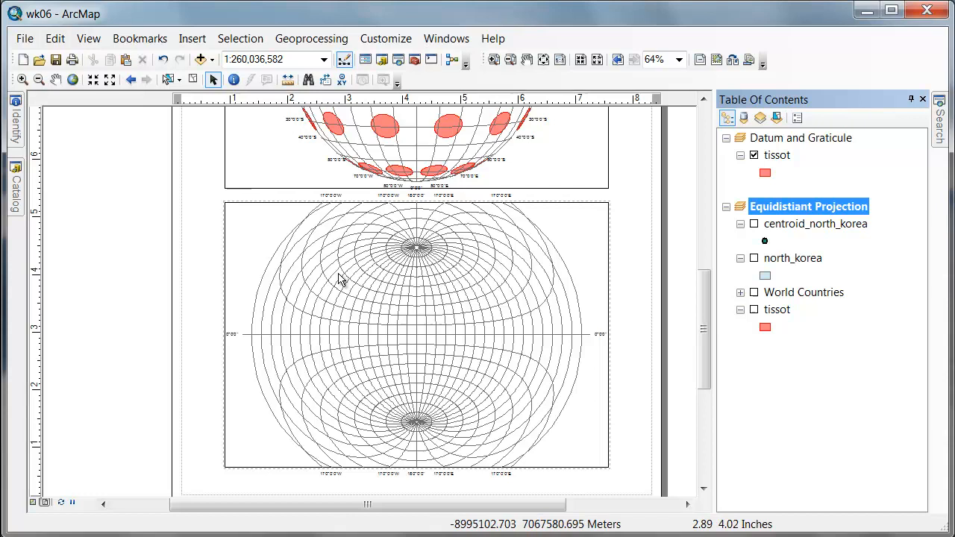
pyautogui.moveTo(427, 341)
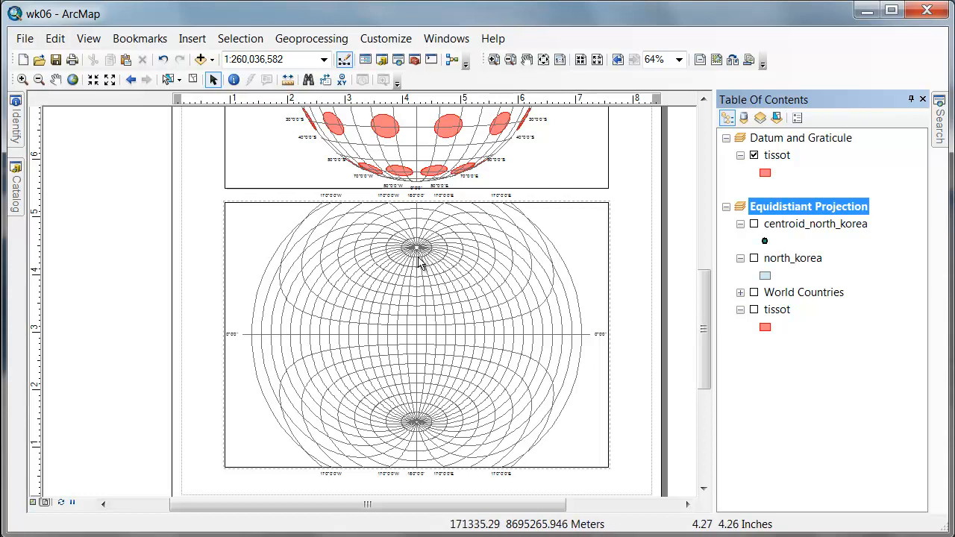
pyautogui.moveTo(414, 334)
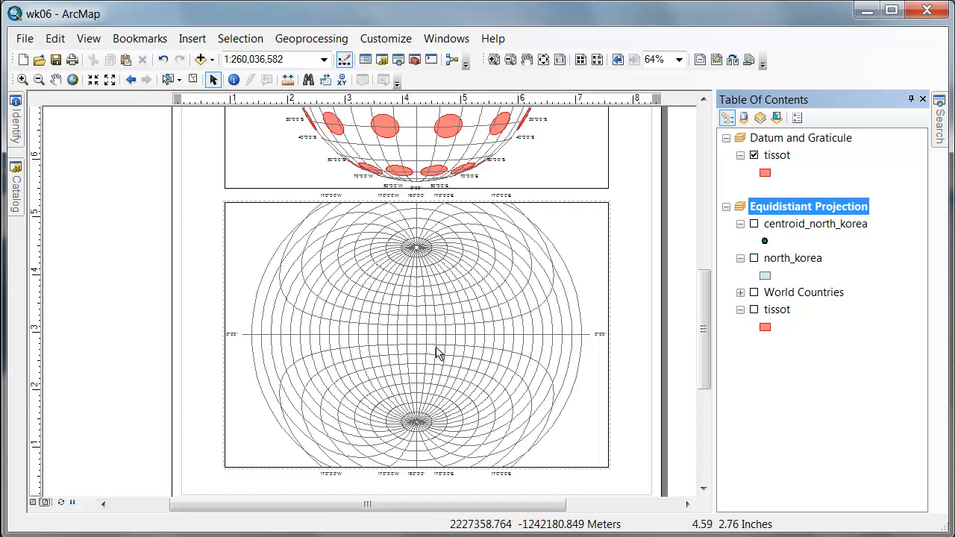
pyautogui.moveTo(295, 280)
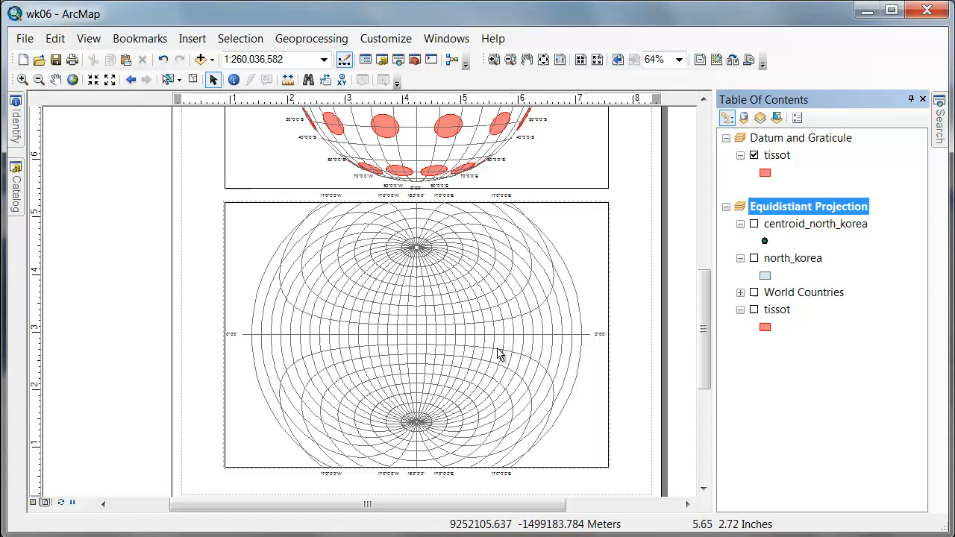
pyautogui.moveTo(417, 340)
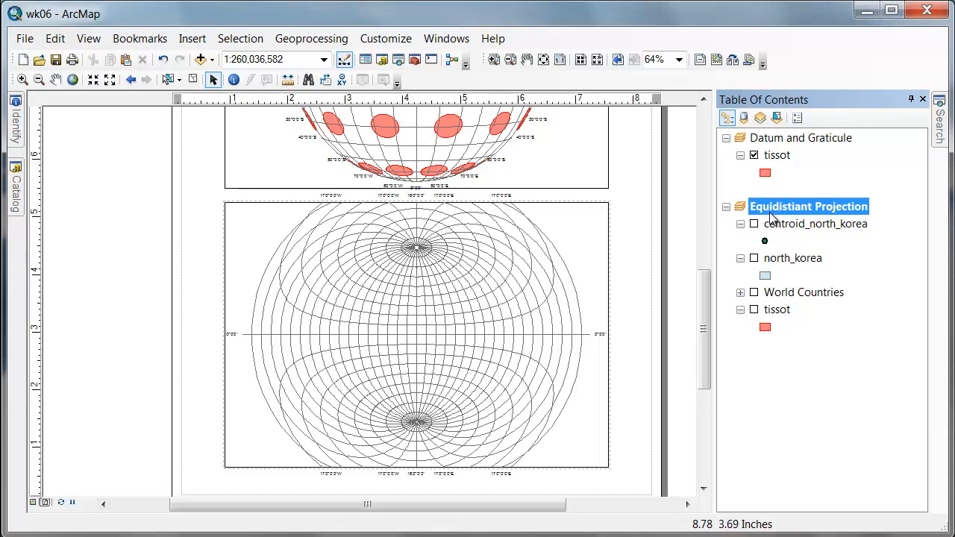
pyautogui.moveTo(423, 339)
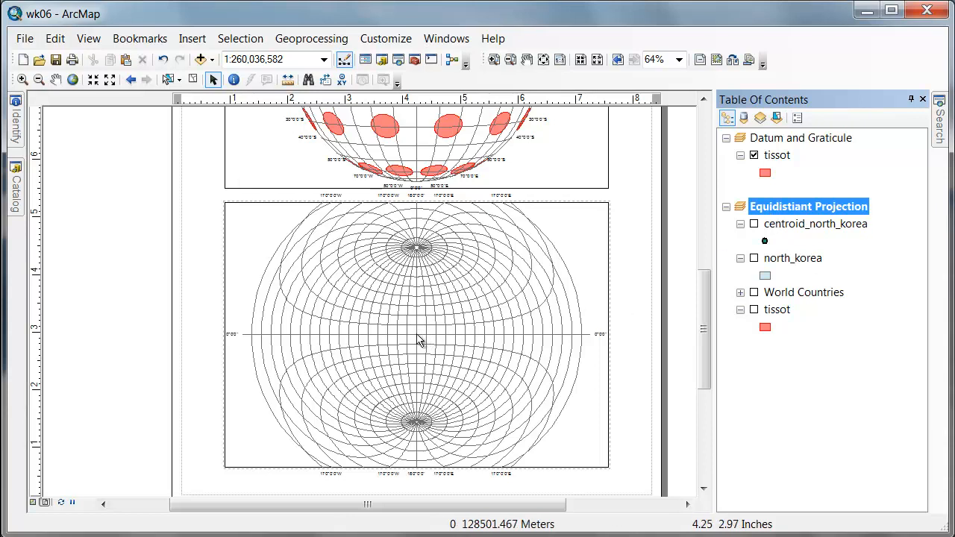
pyautogui.moveTo(418, 340)
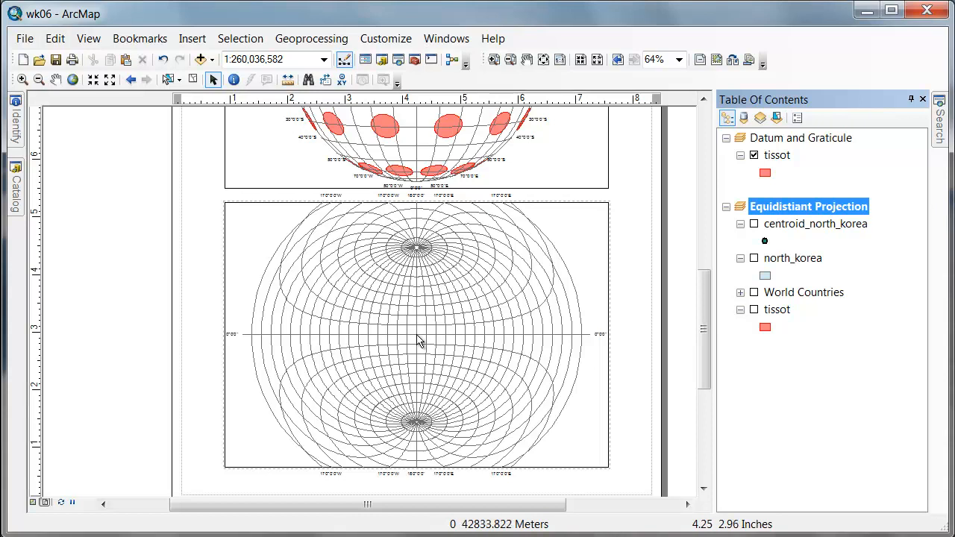
pyautogui.moveTo(327, 394)
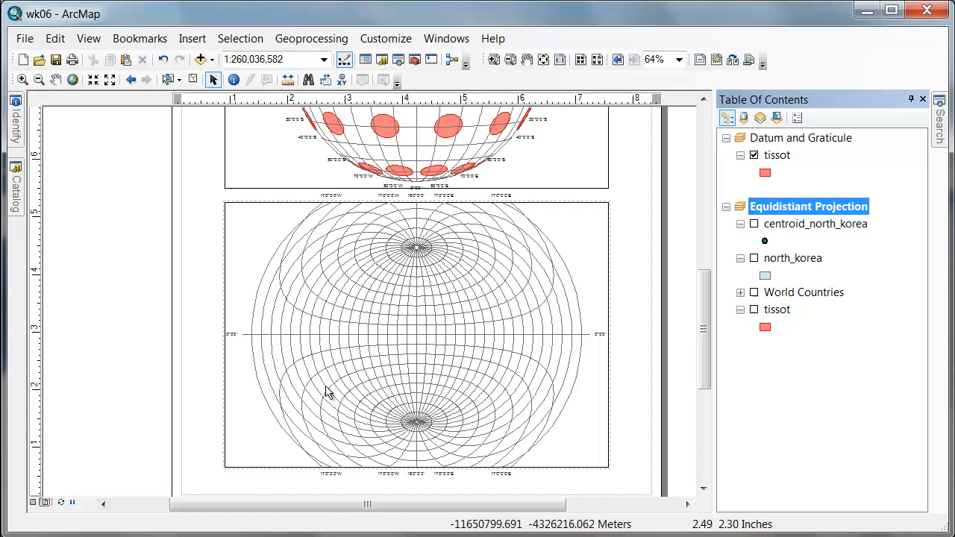
pyautogui.moveTo(438, 425)
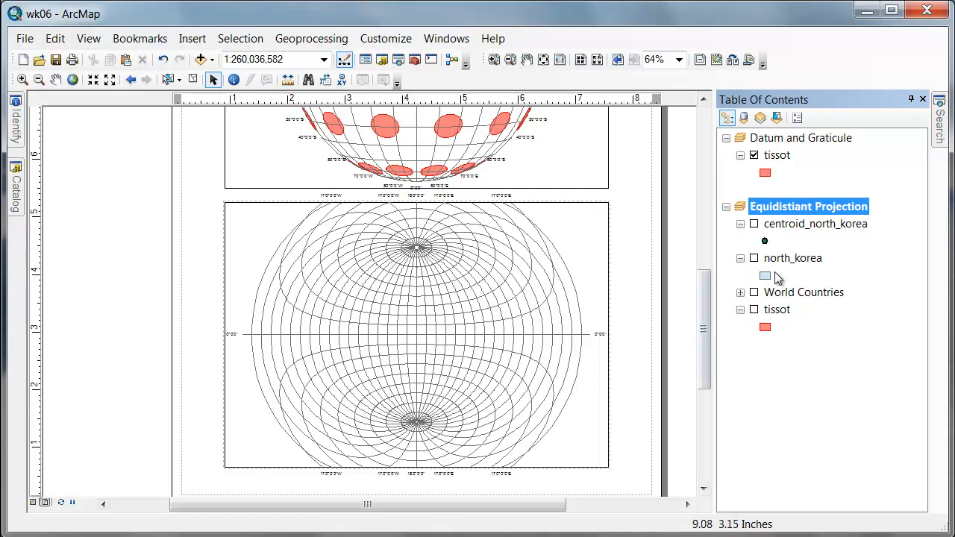
# Step: Turn on north_korea and reopen the Equidistiant Projection data frame's properties
pyautogui.click(754, 259)
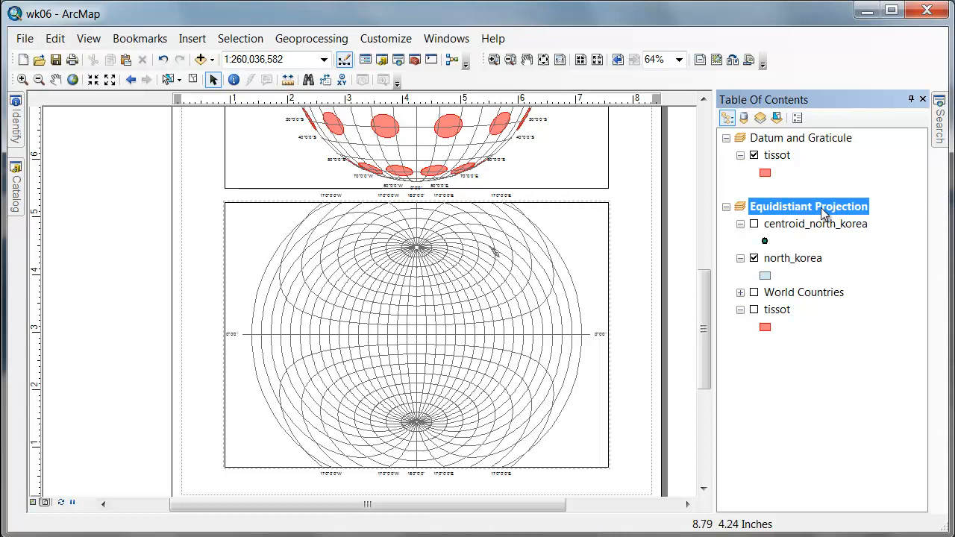
pyautogui.rightClick(808, 206)
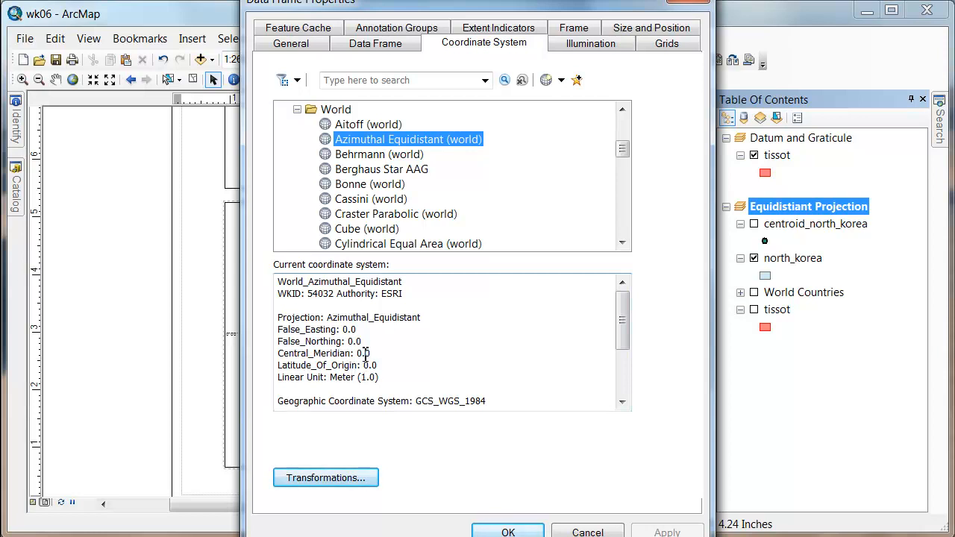
pyautogui.moveTo(372, 365)
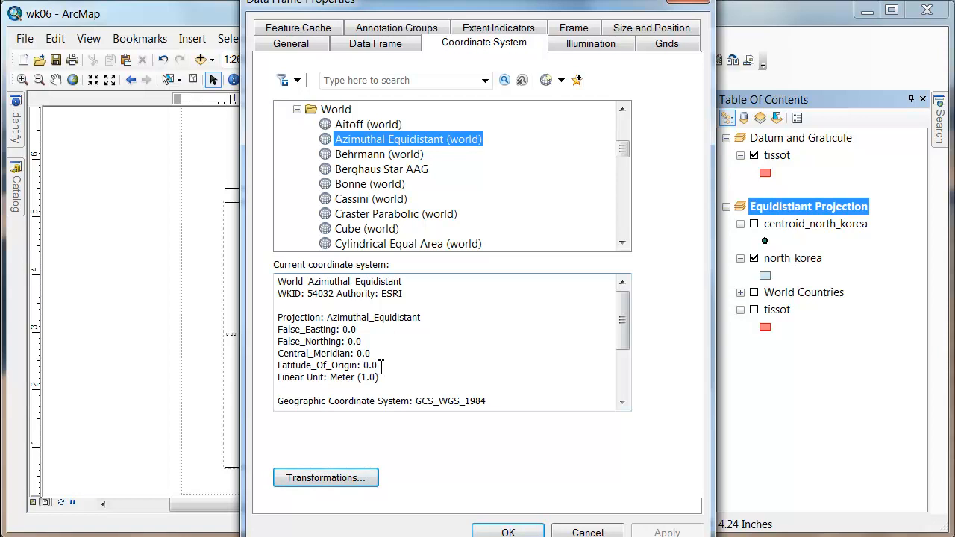
pyautogui.moveTo(441, 374)
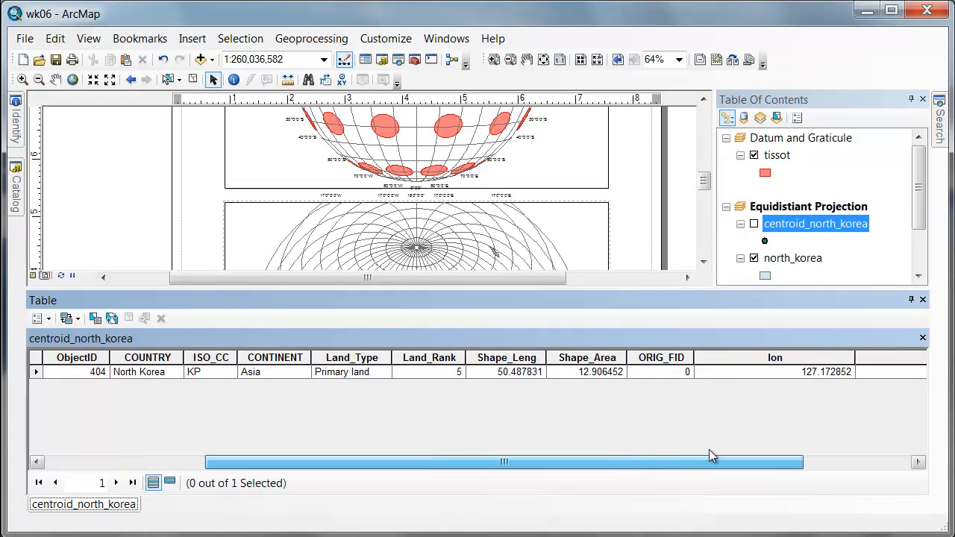
# Step: Scroll the centroid_north_korea attribute table to the longitude value 127.172852
pyautogui.hscroll(3)
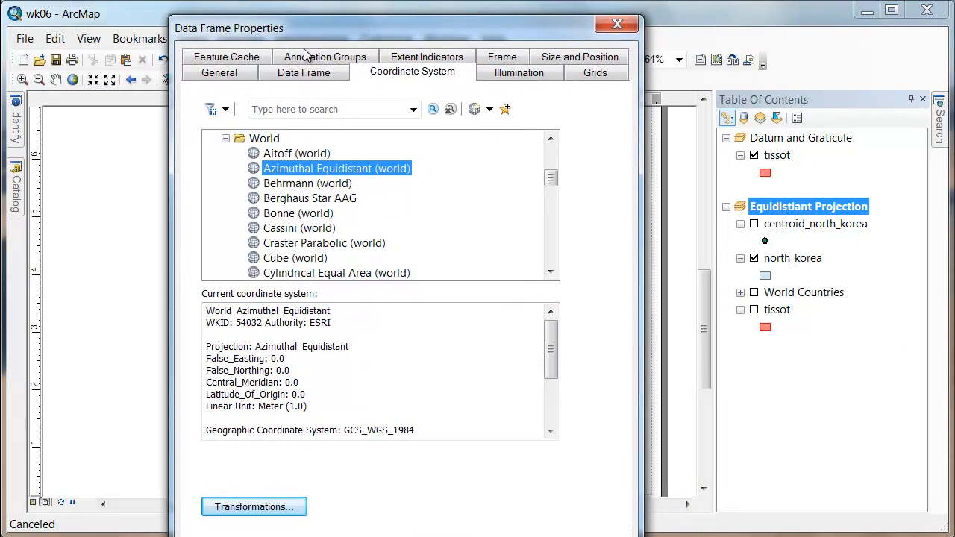
# Step: Start a new projected coordinate system from the Add Coordinate System menu
pyautogui.click(489, 109)
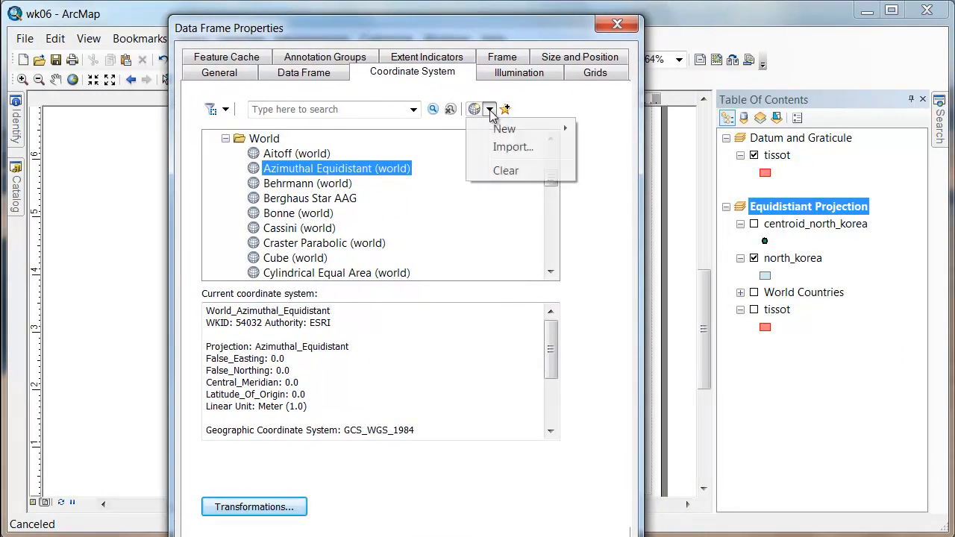
pyautogui.moveTo(505, 129)
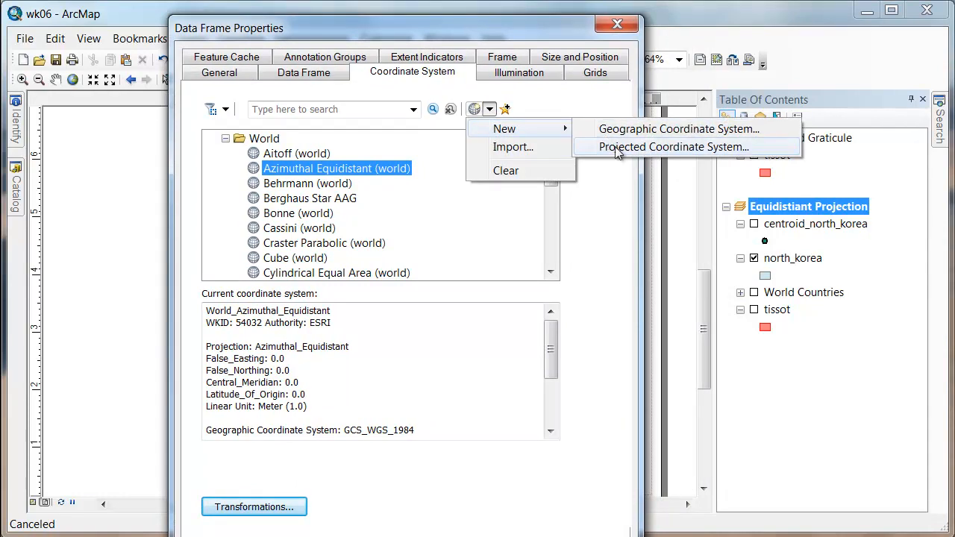
pyautogui.click(664, 147)
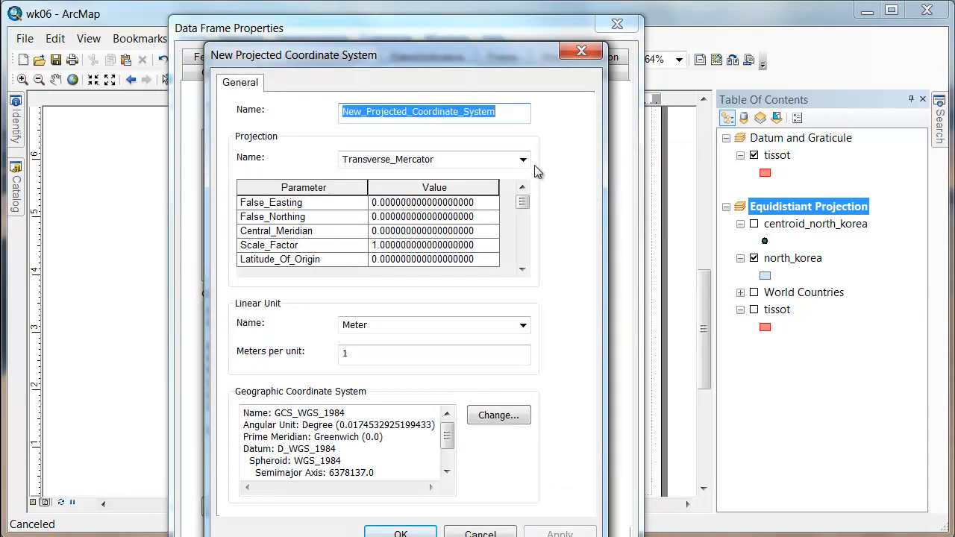
# Step: Choose Azimuthal_Equidistant with central meridian 127.172852 and latitude of origin 40.143468
pyautogui.click(523, 159)
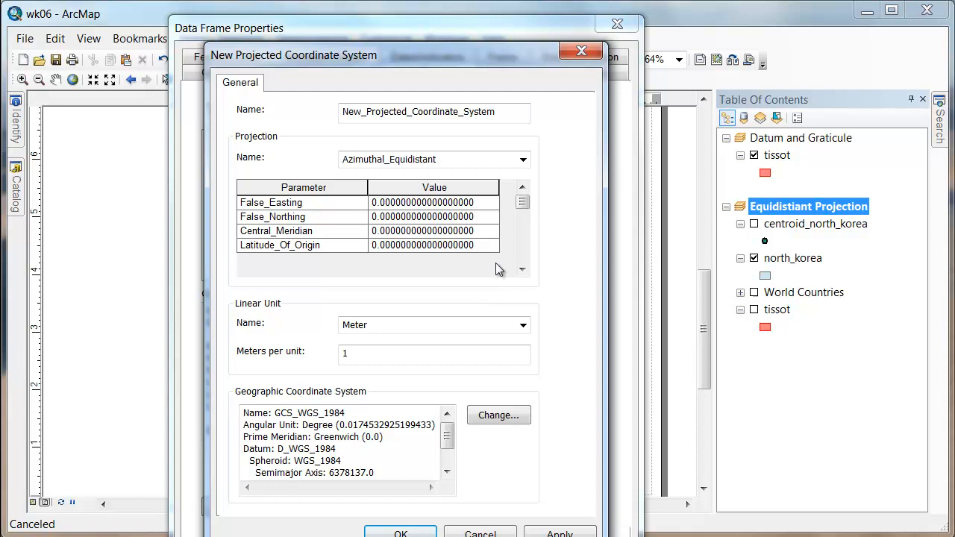
pyautogui.click(433, 231)
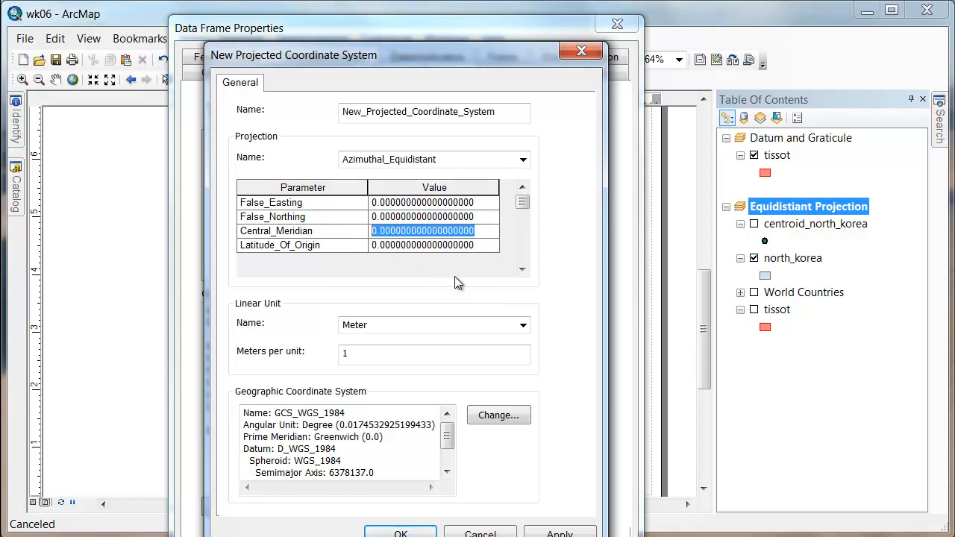
pyautogui.write('127.172852')
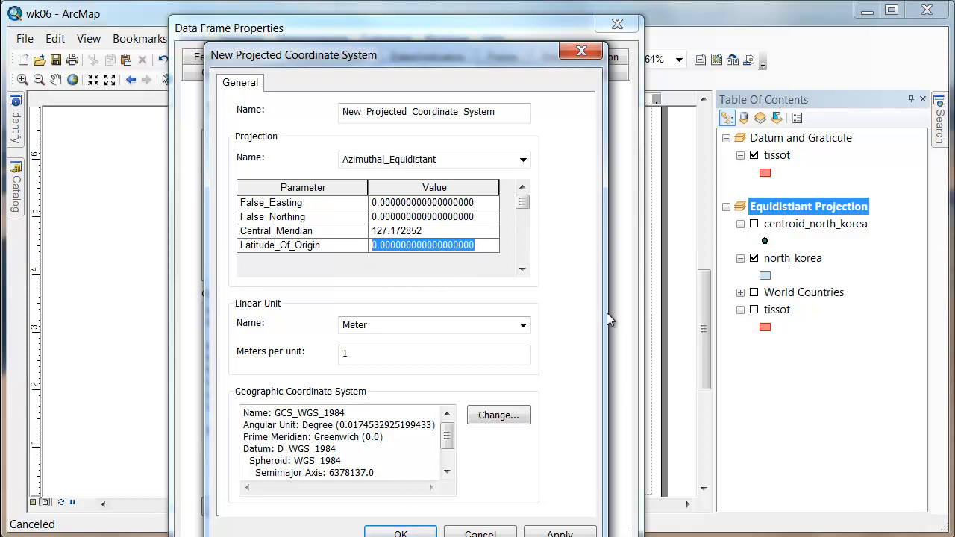
pyautogui.write('40.143468')
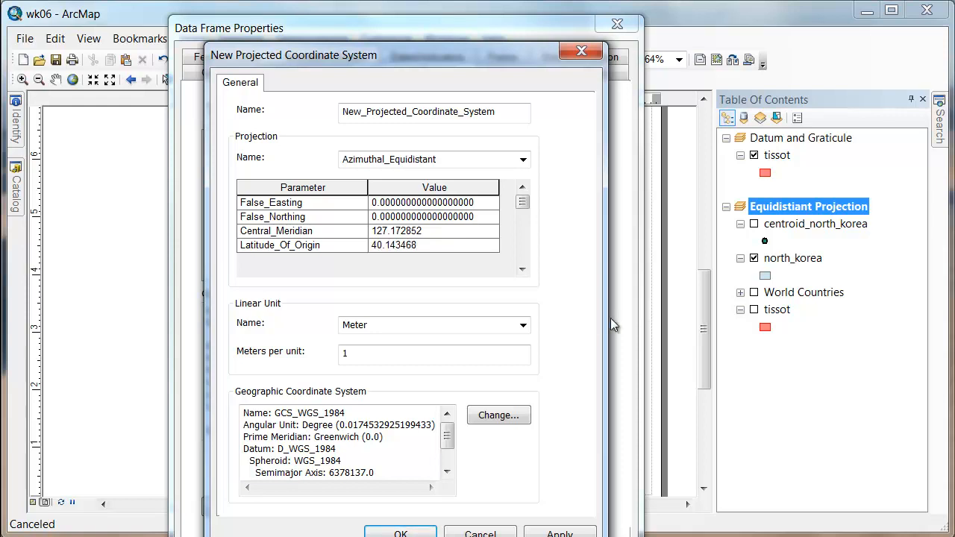
pyautogui.moveTo(492, 263)
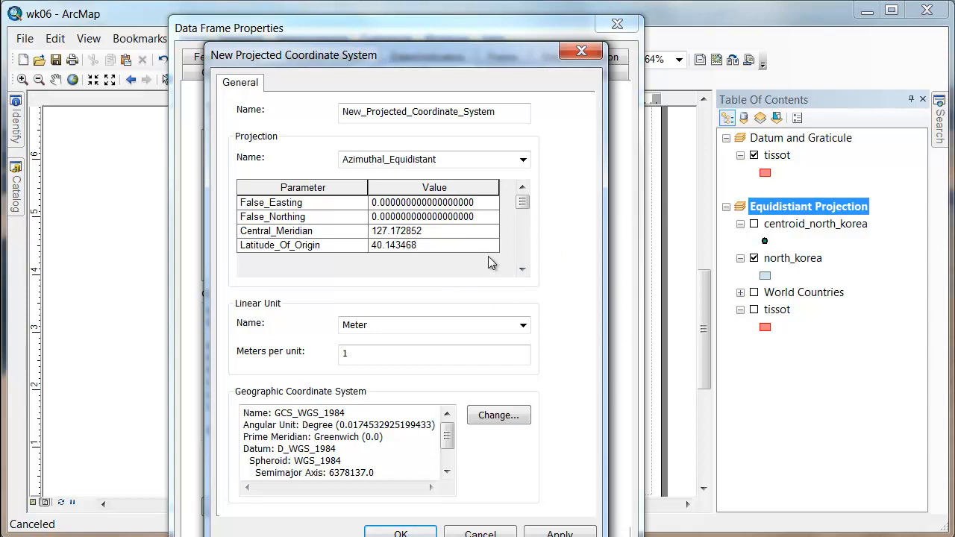
# Step: Name the new coordinate system 'nk_azimuthal_equidistant'
pyautogui.tripleClick(433, 112)
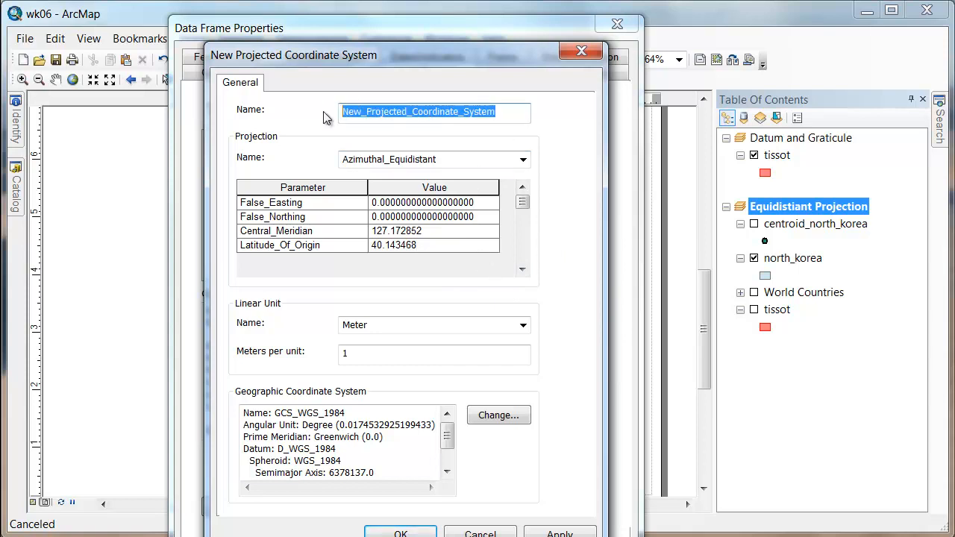
pyautogui.write('nk_azimuthal_equidi')
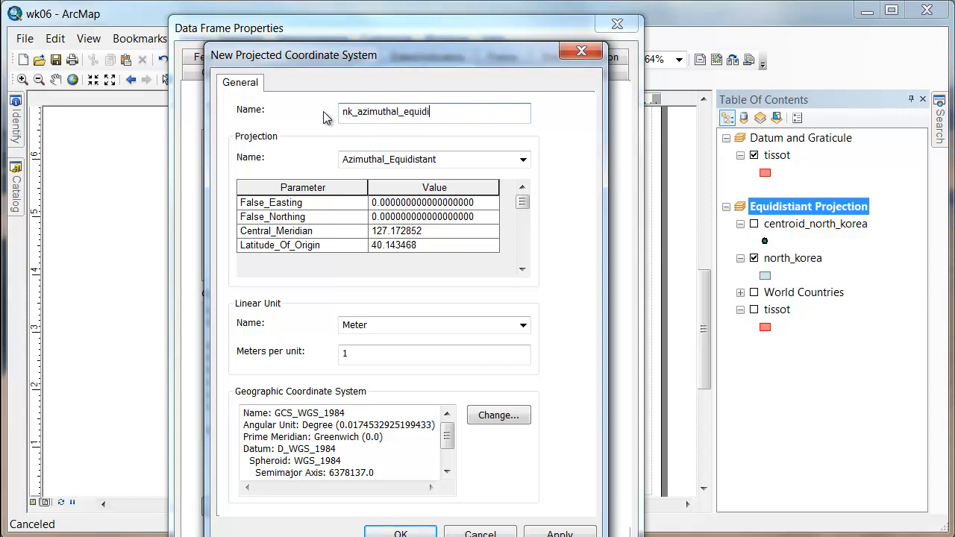
pyautogui.write('stant')
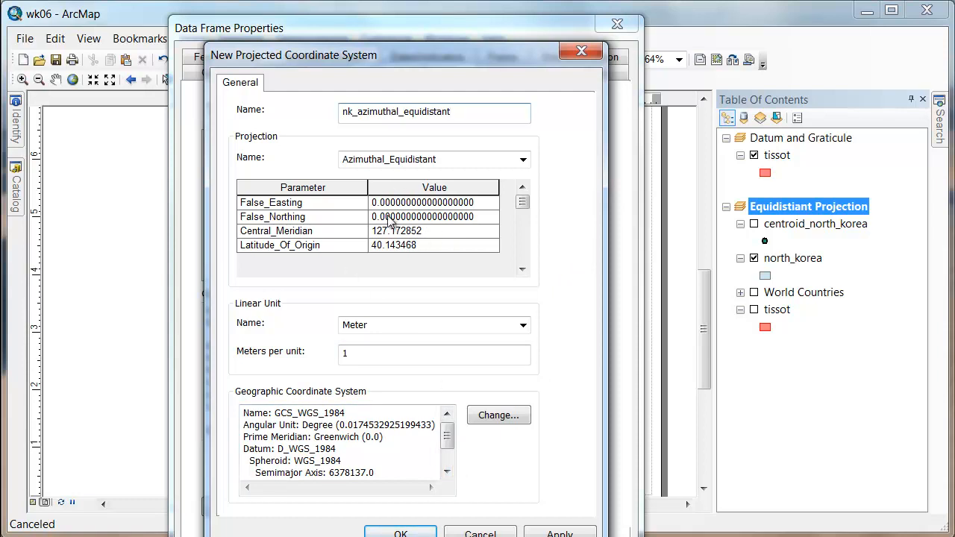
pyautogui.moveTo(477, 518)
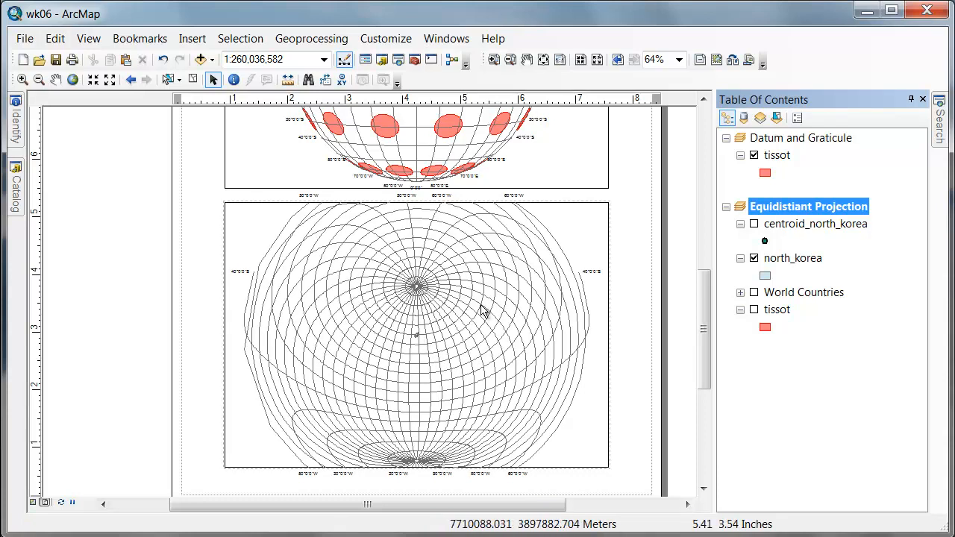
pyautogui.moveTo(419, 341)
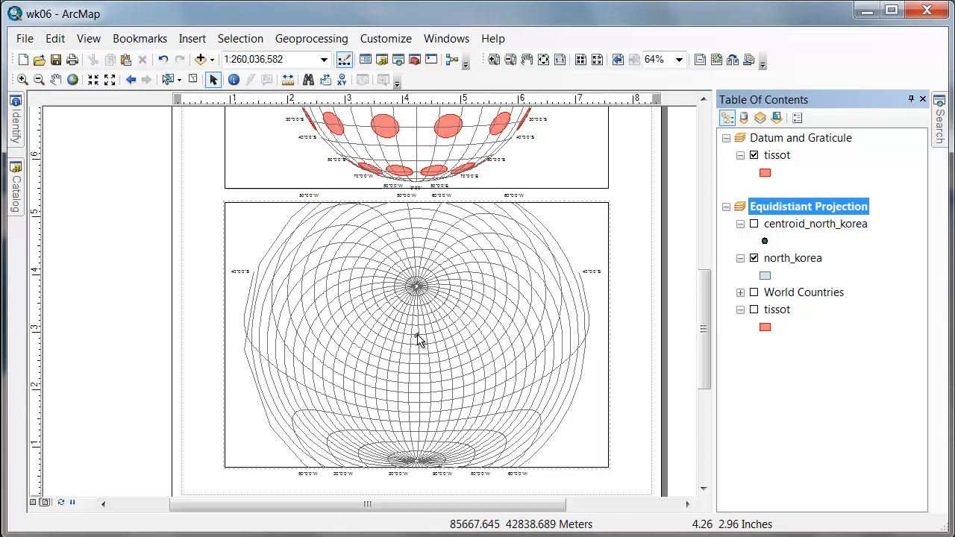
pyautogui.moveTo(424, 334)
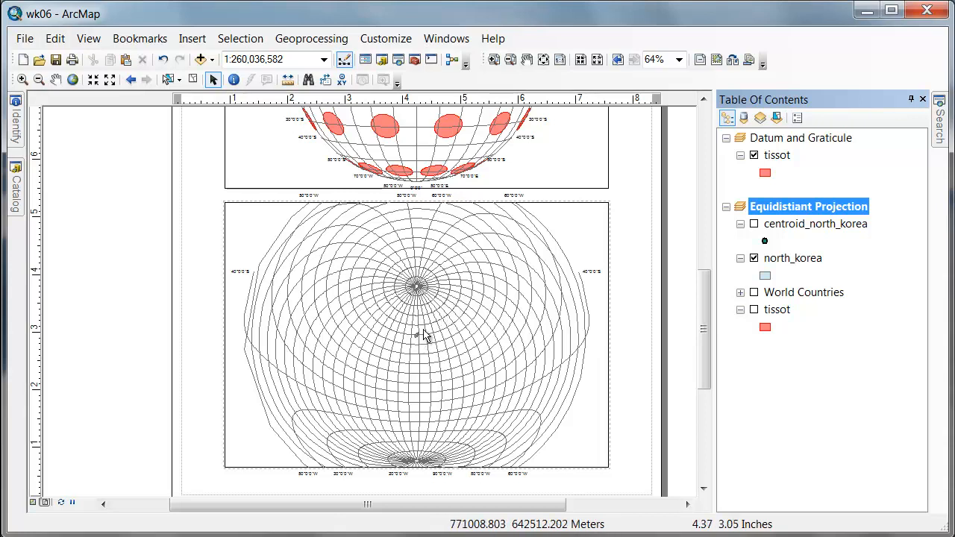
pyautogui.moveTo(391, 369)
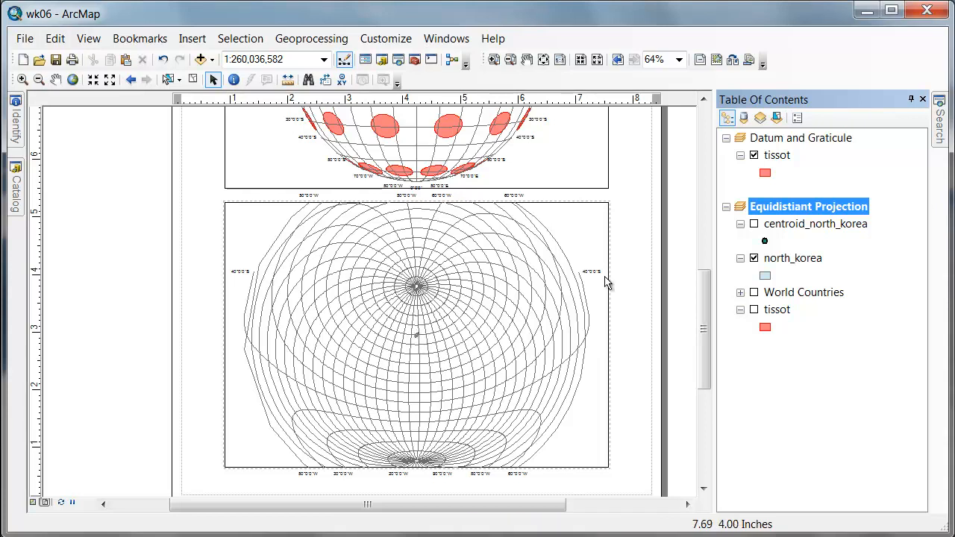
# Step: Turn on and select the centroid_north_korea layer near the map centre
pyautogui.click(754, 224)
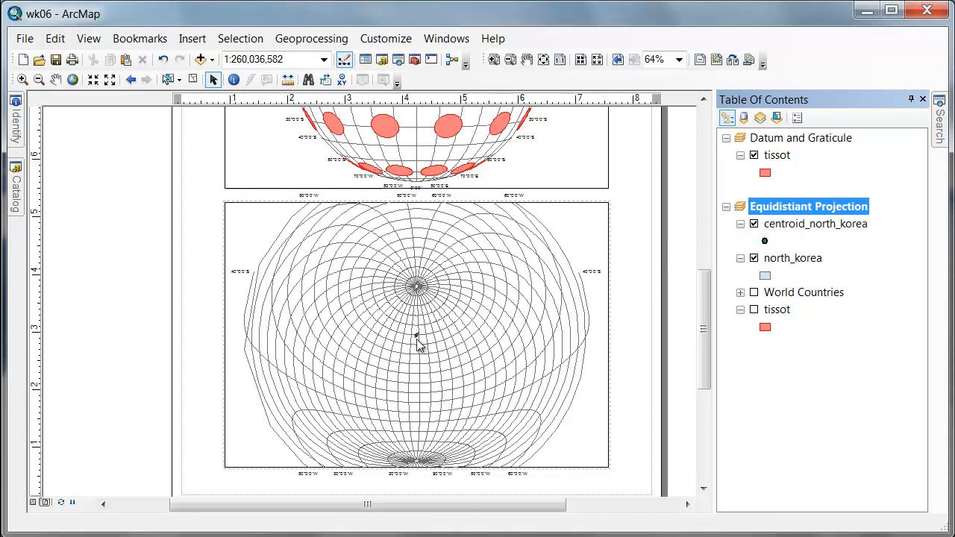
pyautogui.moveTo(483, 292)
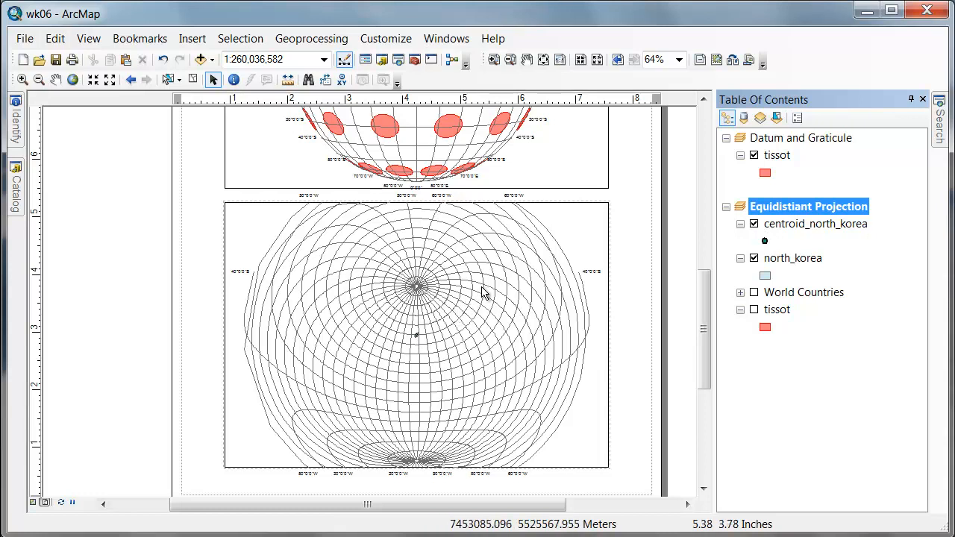
pyautogui.moveTo(420, 342)
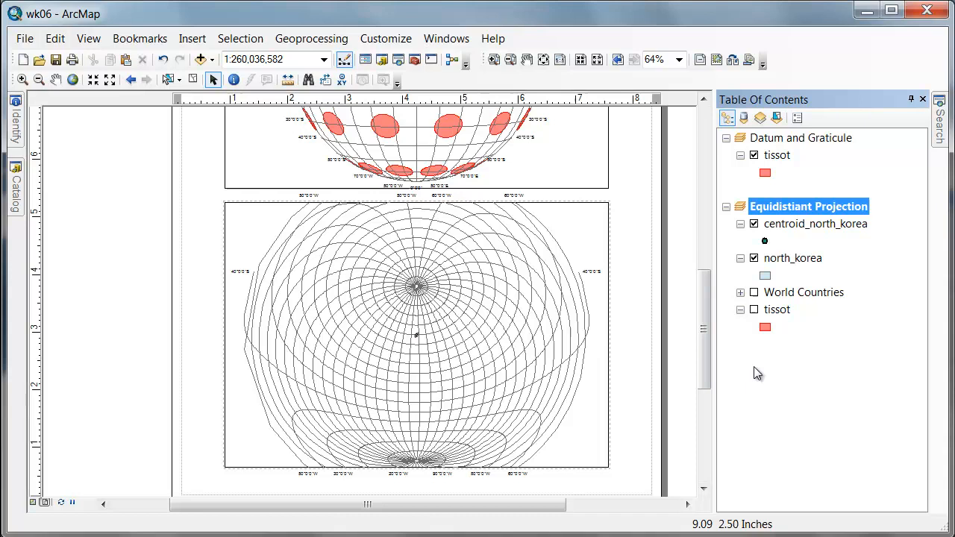
pyautogui.moveTo(466, 332)
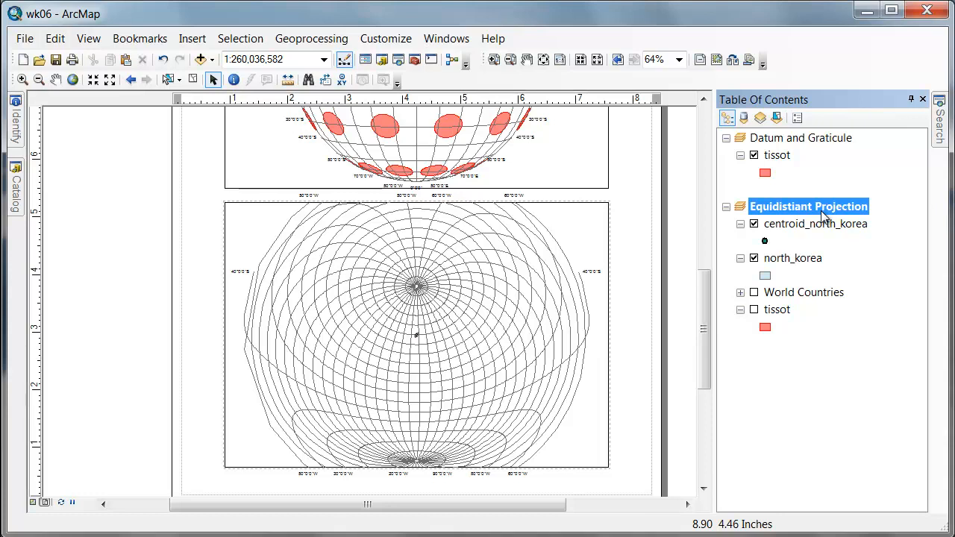
pyautogui.moveTo(814, 234)
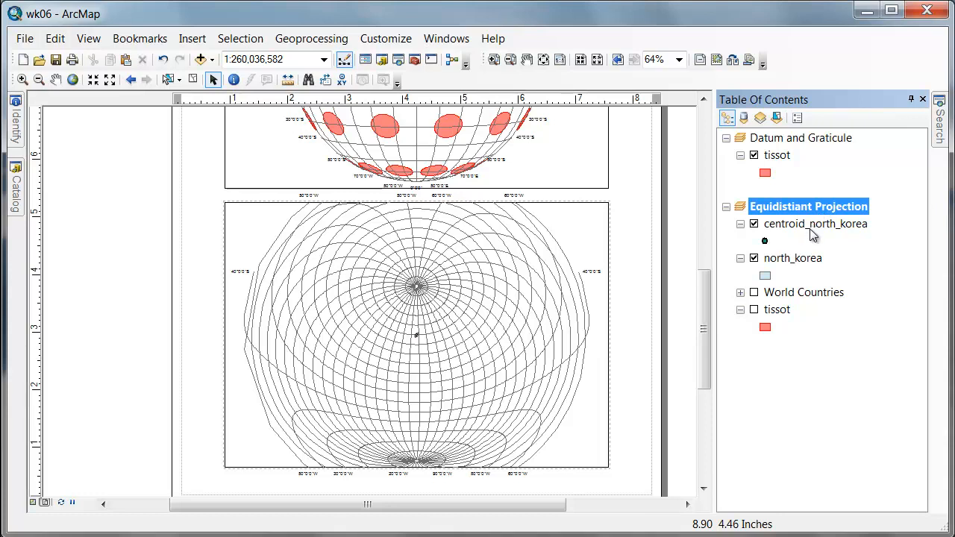
pyautogui.click(815, 224)
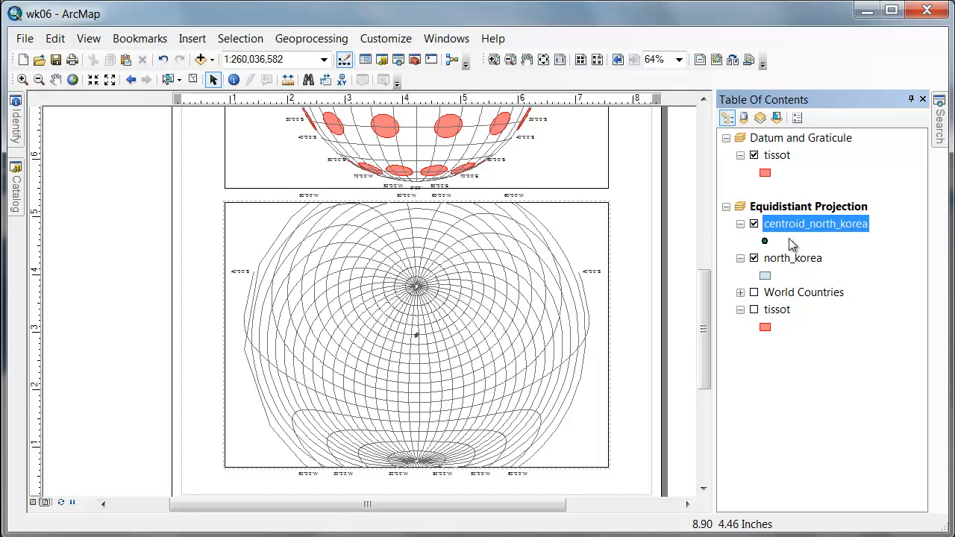
pyautogui.moveTo(786, 244)
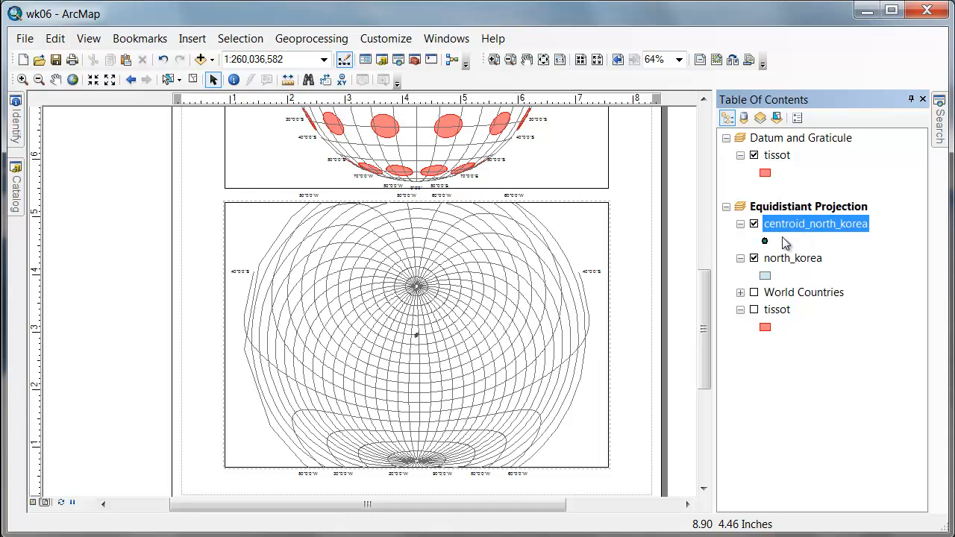
pyautogui.moveTo(814, 237)
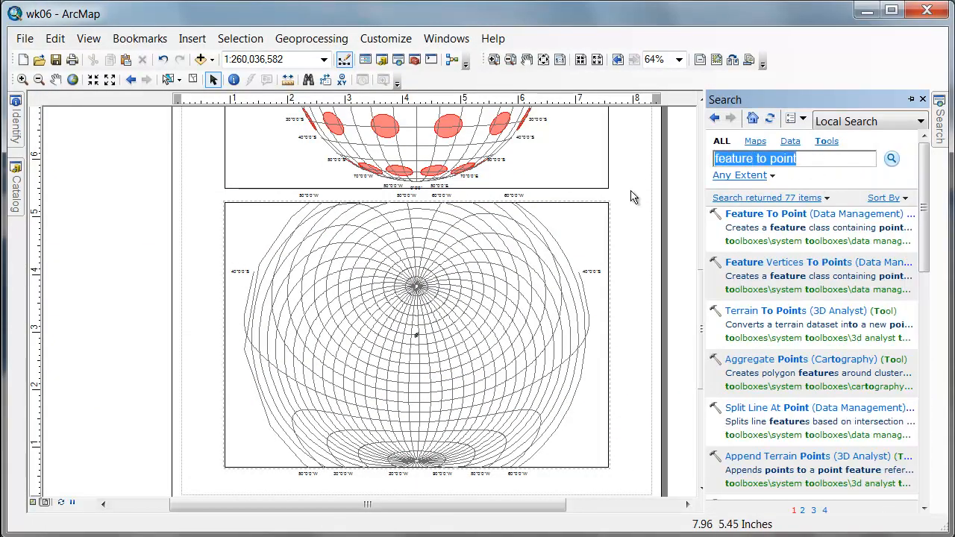
# Step: Search for PROJECT and launch the Project (Data Management) tool
pyautogui.write('PROJECT')
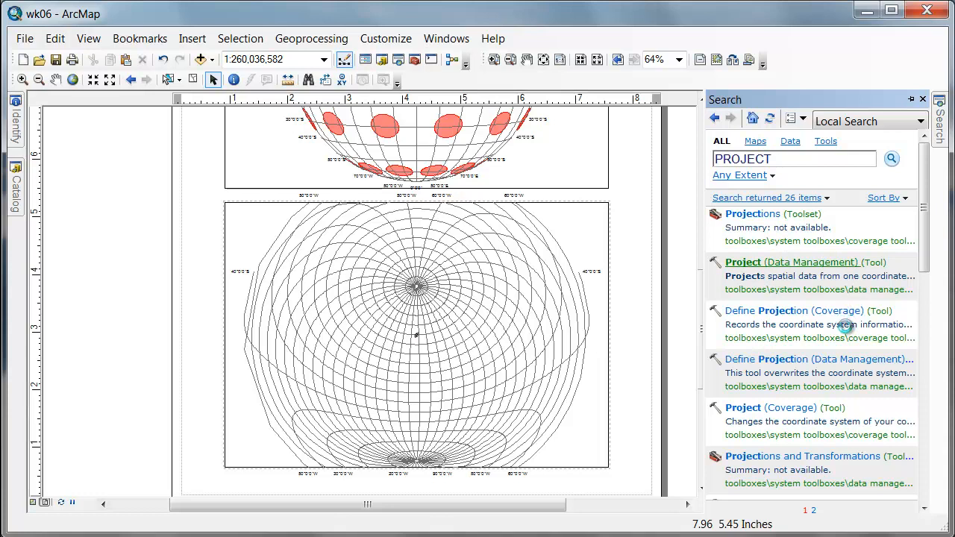
pyautogui.moveTo(838, 367)
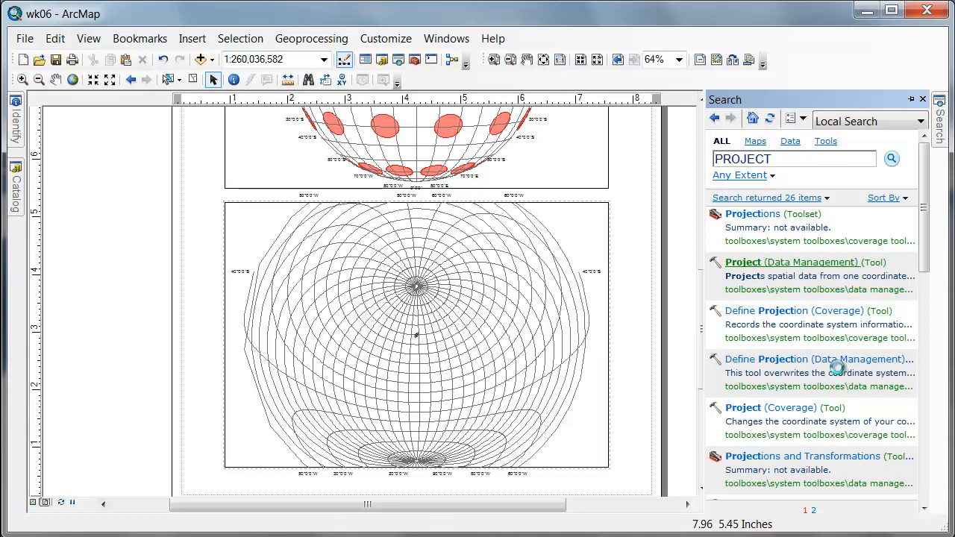
pyautogui.doubleClick(793, 262)
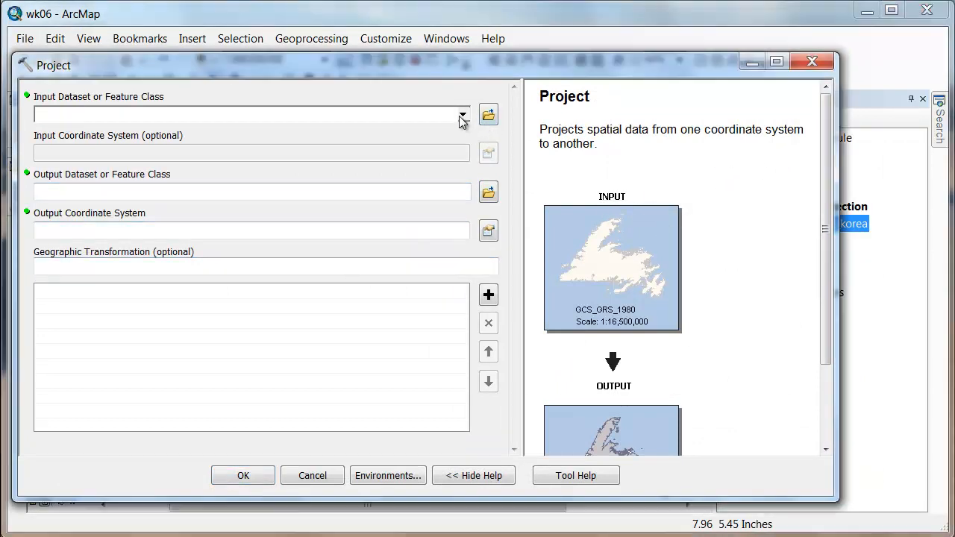
# Step: In Project, use centroid_north_korea as input and save output as centroid_azimuthal_equidistant.shp
pyautogui.click(463, 115)
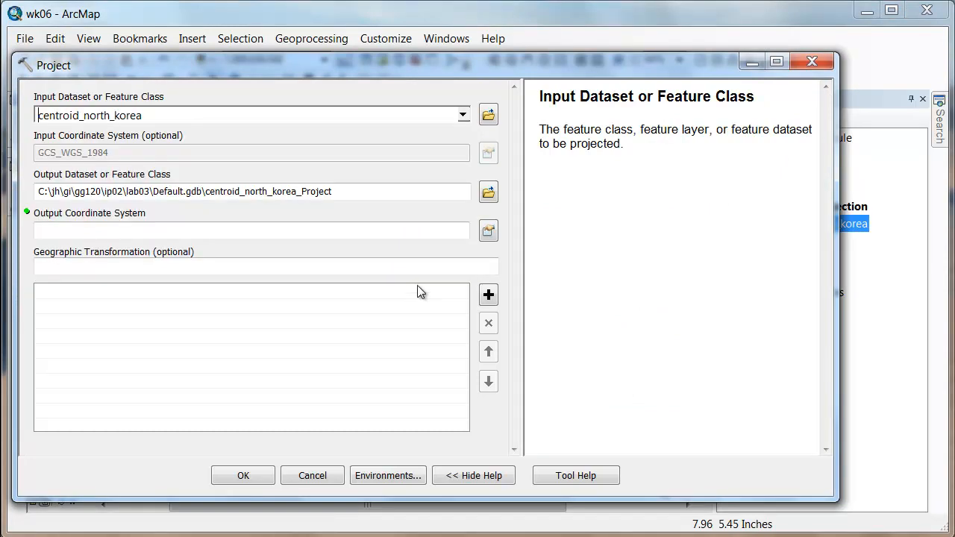
pyautogui.click(488, 191)
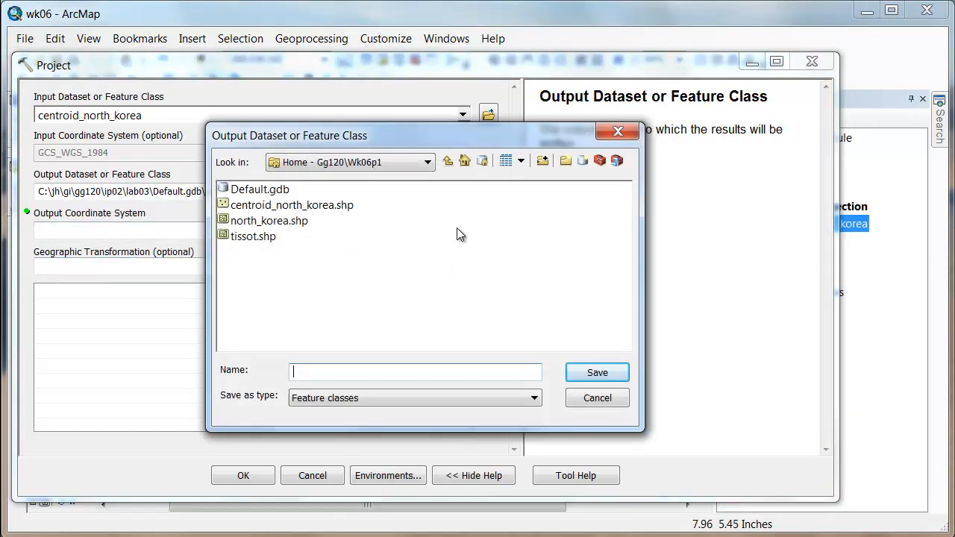
pyautogui.write('CENTROID')
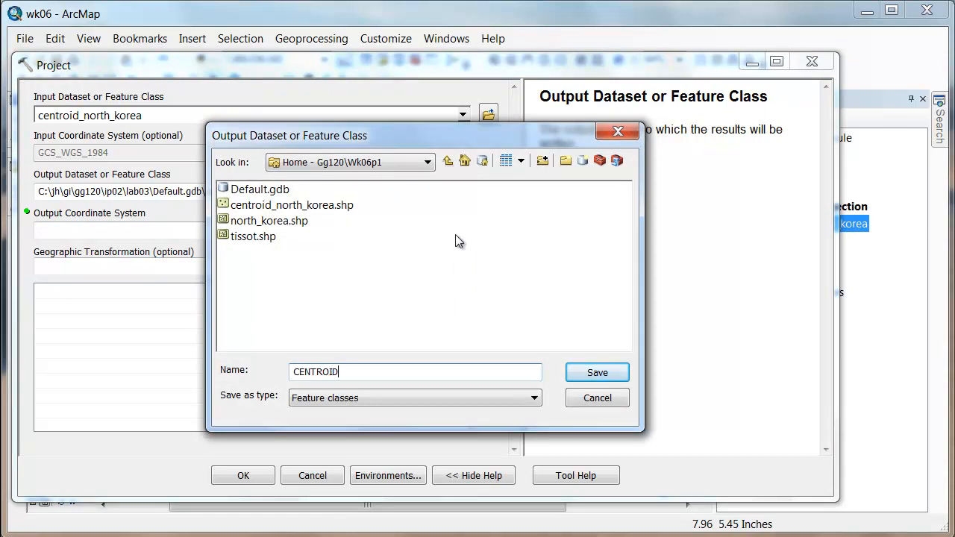
pyautogui.write('cen')
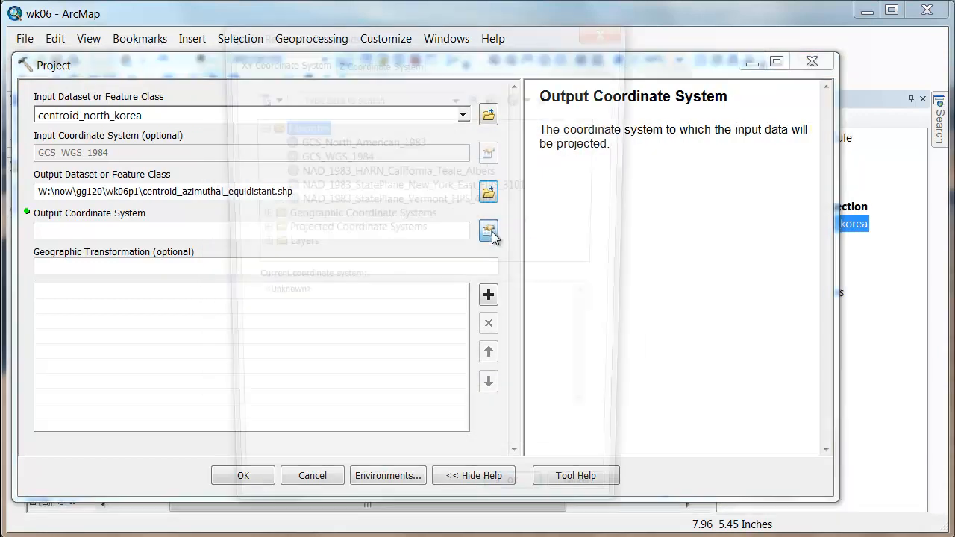
# Step: Start defining a new projected coordinate system for the output, abandoning the import option
pyautogui.click(488, 231)
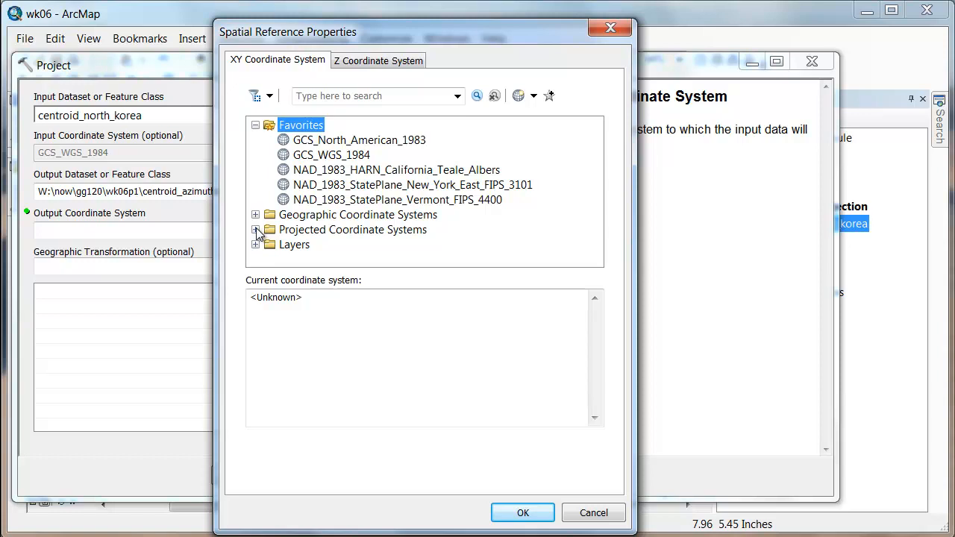
pyautogui.click(534, 96)
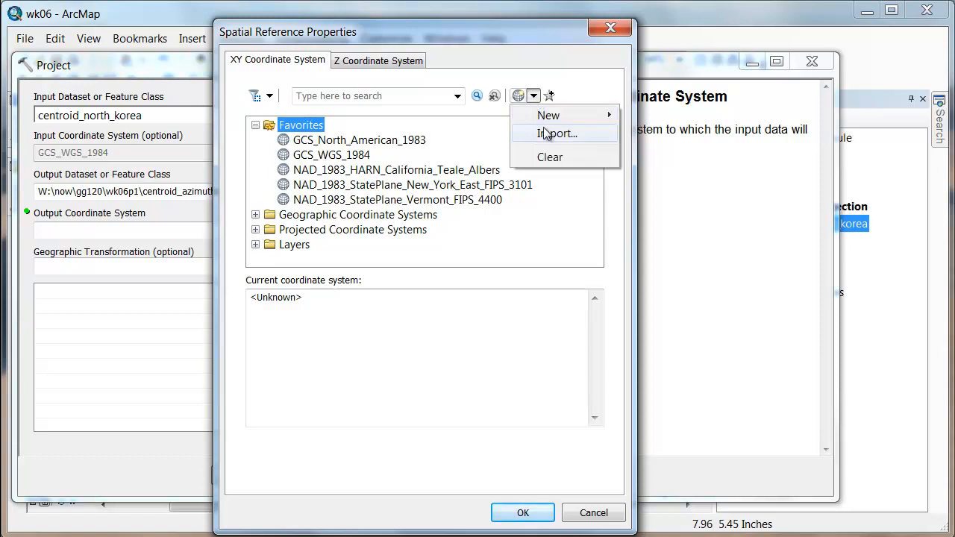
pyautogui.click(556, 133)
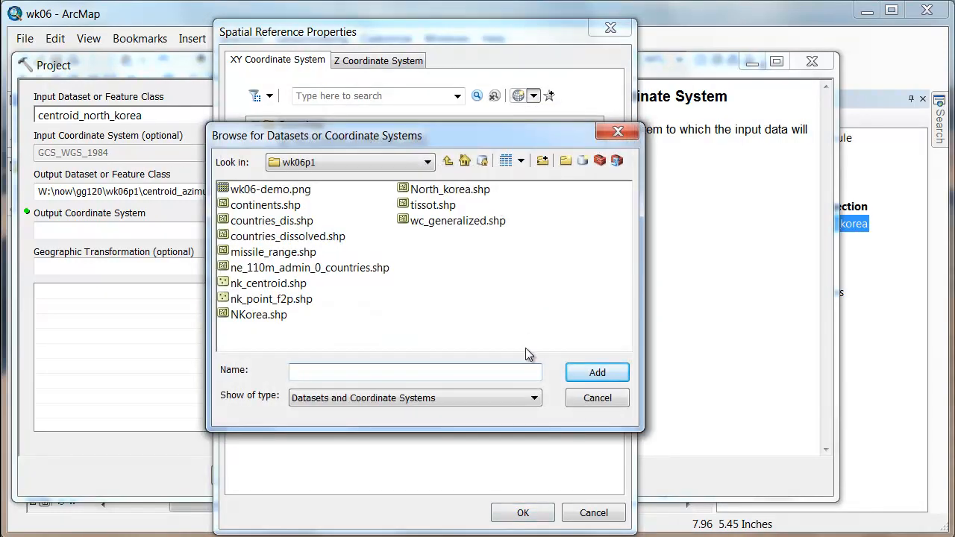
pyautogui.click(597, 398)
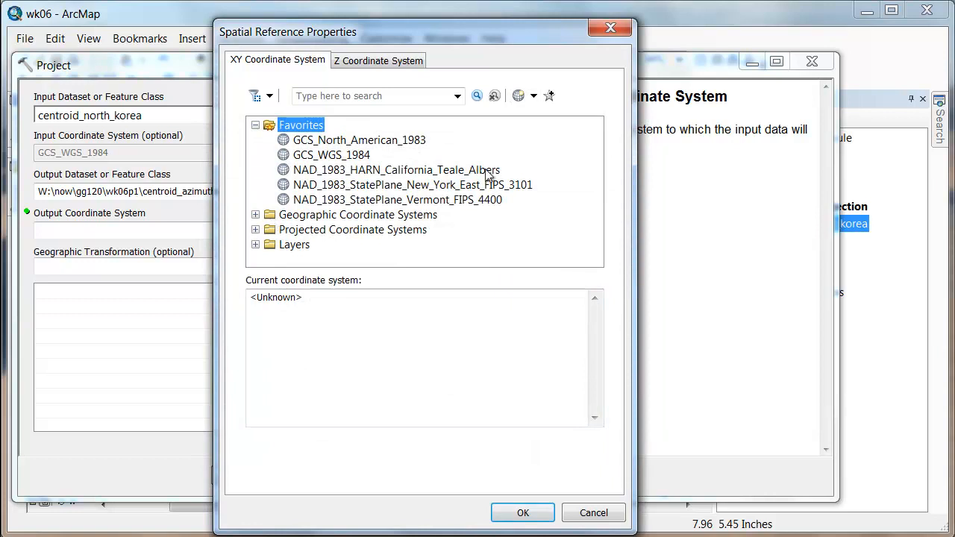
pyautogui.moveTo(572, 148)
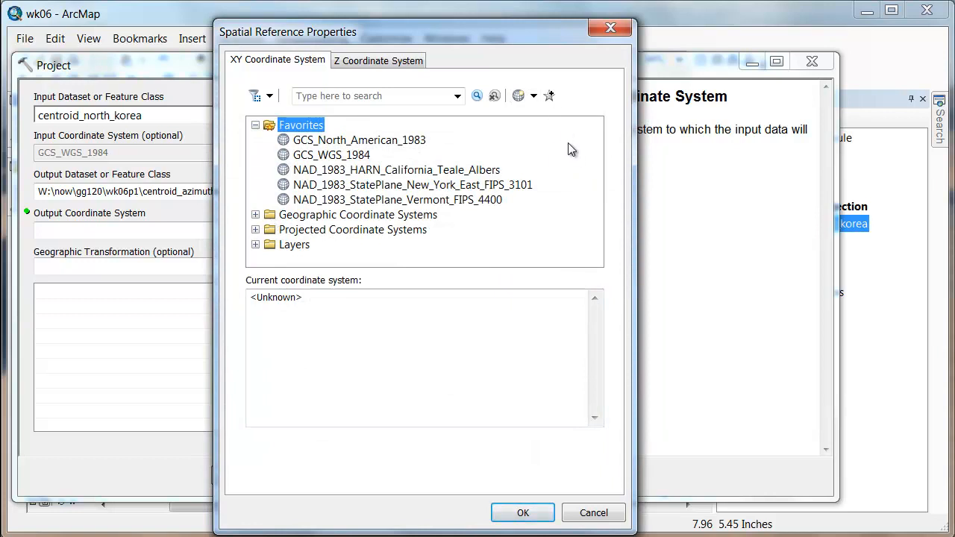
pyautogui.click(532, 96)
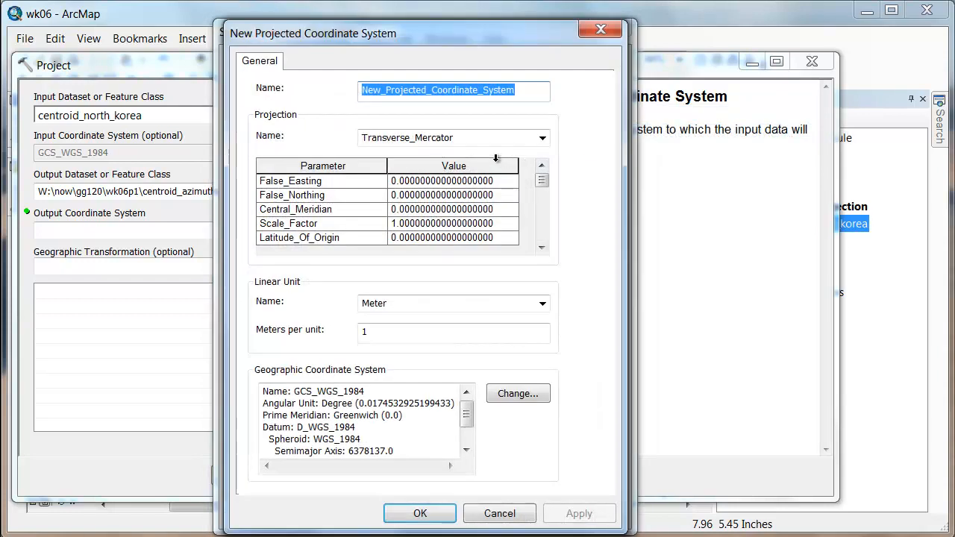
# Step: Define nk_azimuthal_equidistant: Azimuthal Equidistant, central meridian 127.172852, latitude of origin 40.143468
pyautogui.write('nk_azimuthal_equidistant')
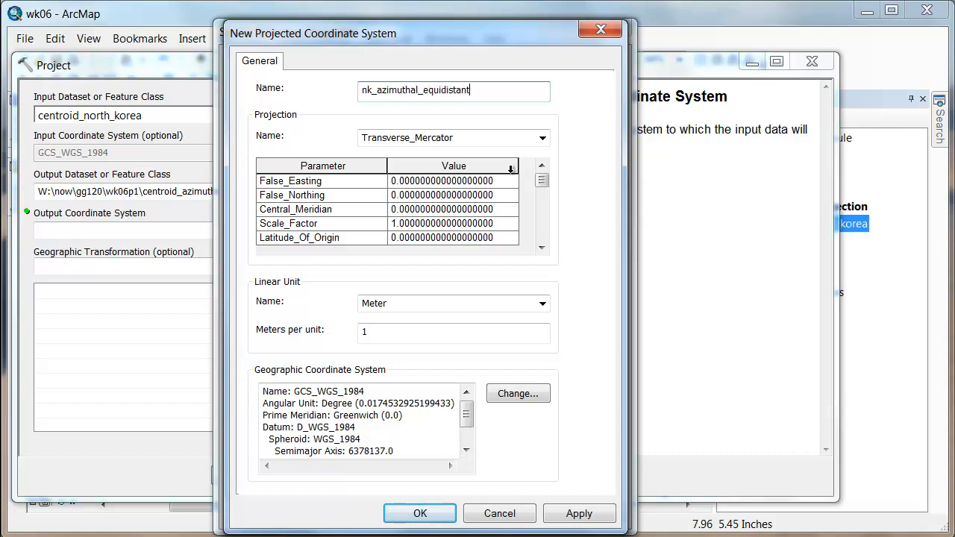
pyautogui.click(542, 137)
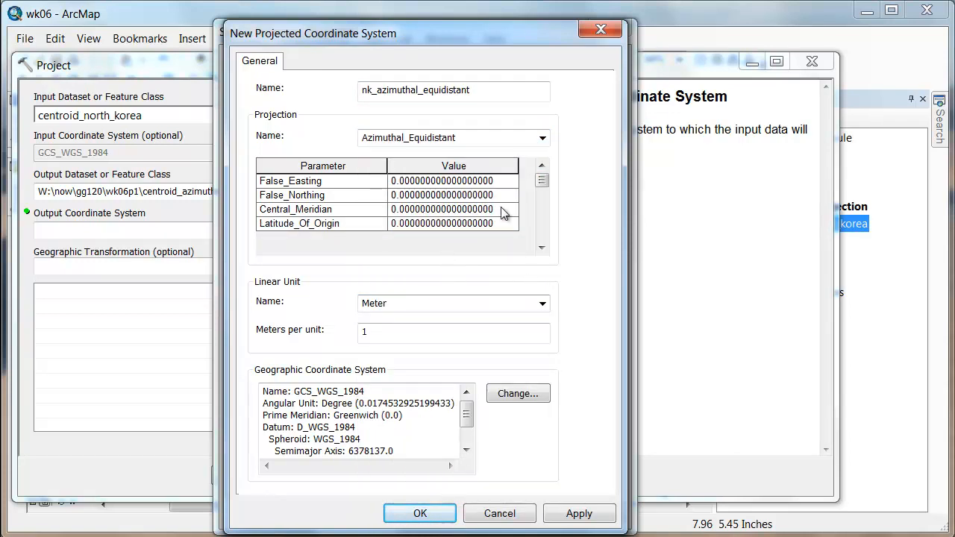
pyautogui.click(441, 209)
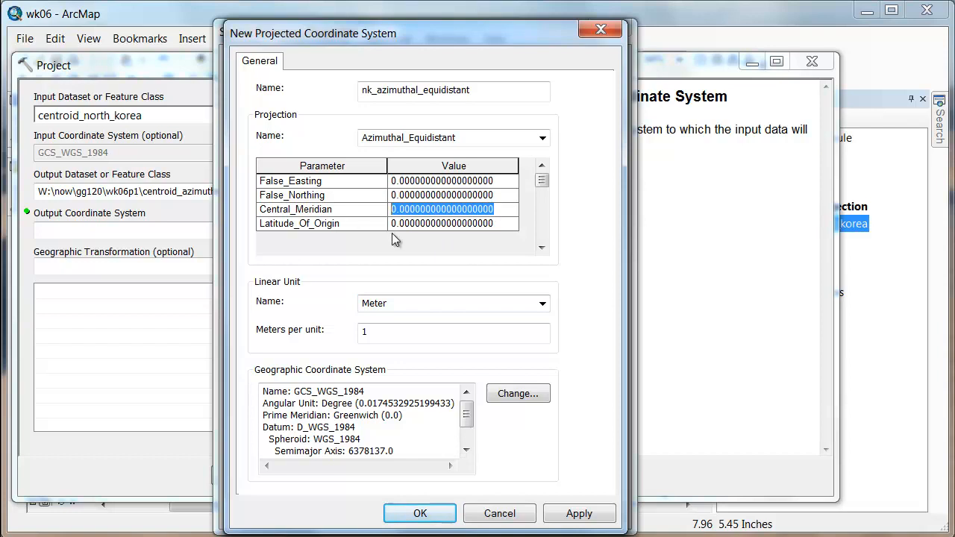
pyautogui.write('127.172852')
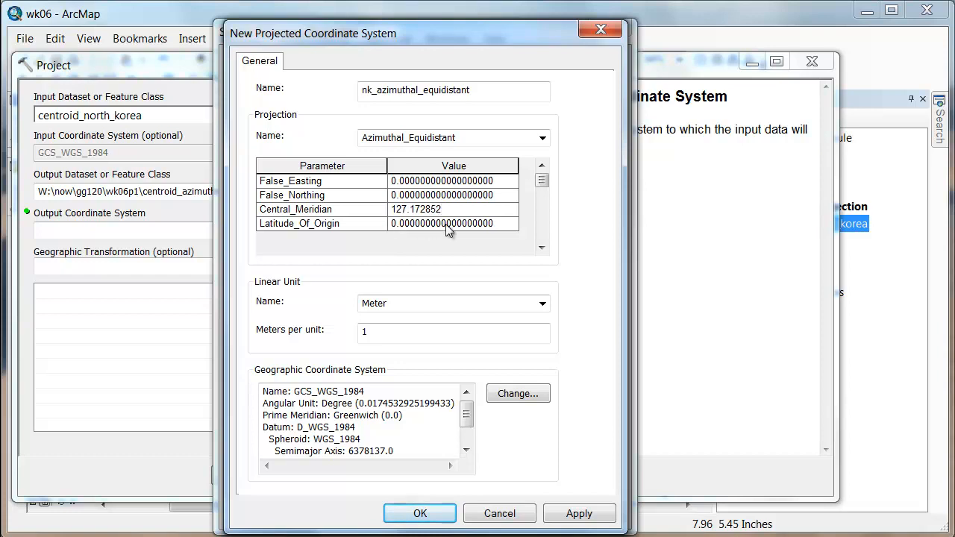
pyautogui.click(441, 209)
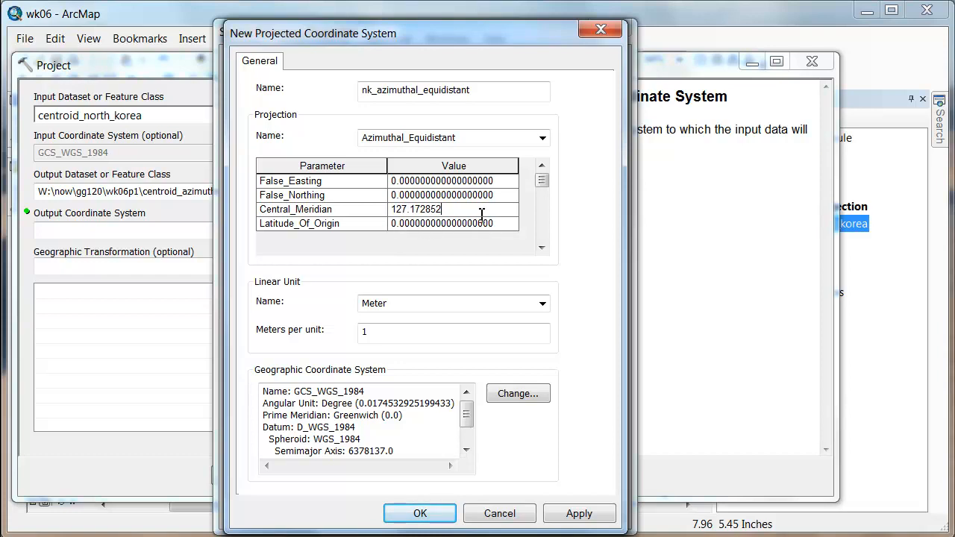
pyautogui.click(453, 224)
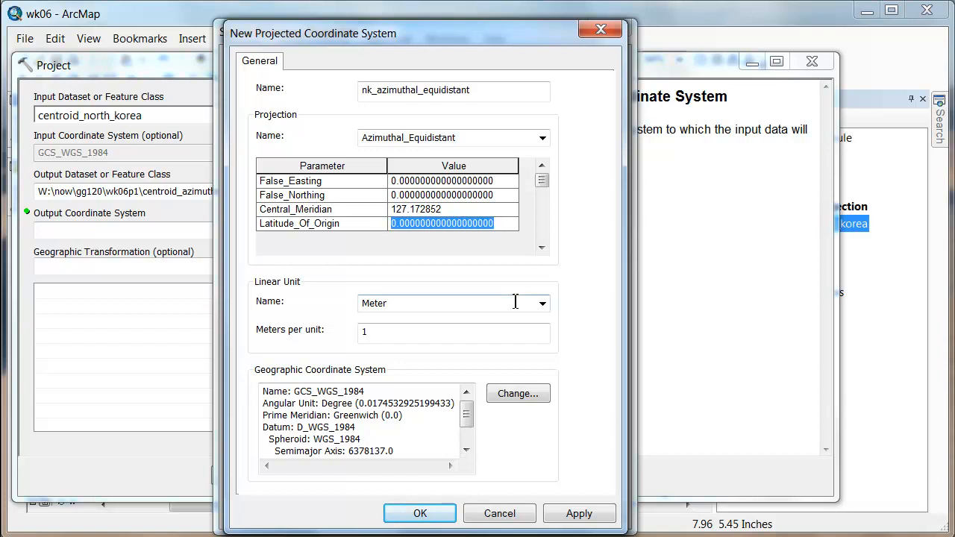
pyautogui.write('40.14')
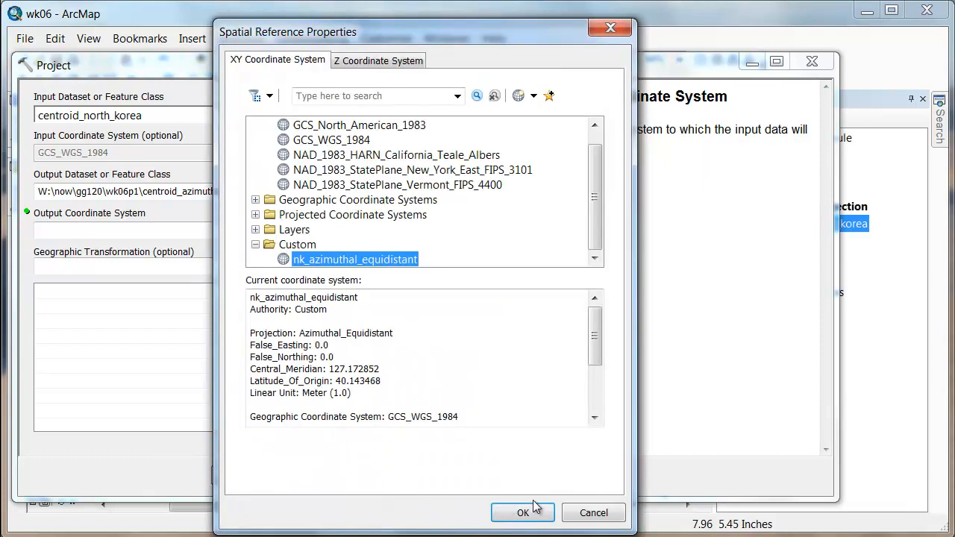
# Step: Accept the nk_azimuthal_equidistant output system, run Project on the centroid, and dismiss the report
pyautogui.click(522, 513)
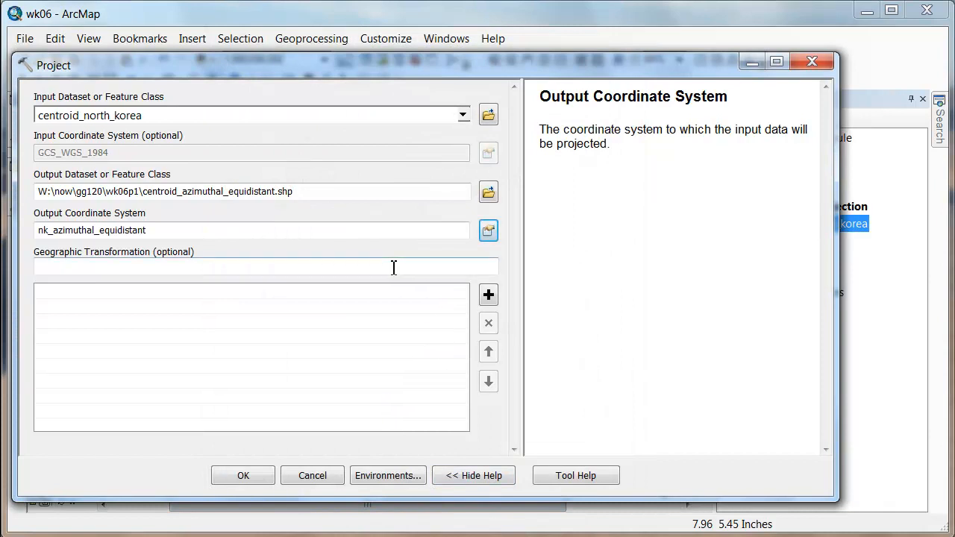
pyautogui.click(265, 266)
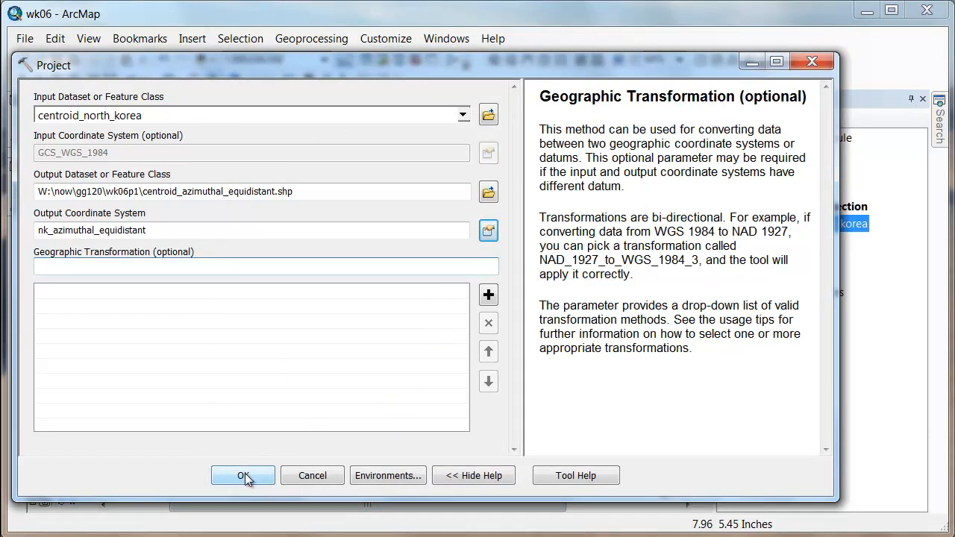
pyautogui.click(242, 475)
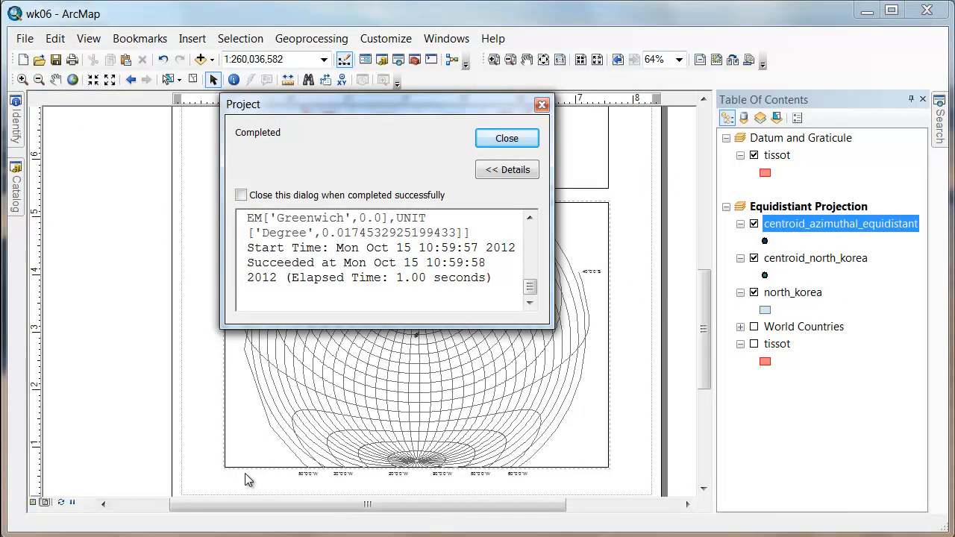
pyautogui.click(507, 138)
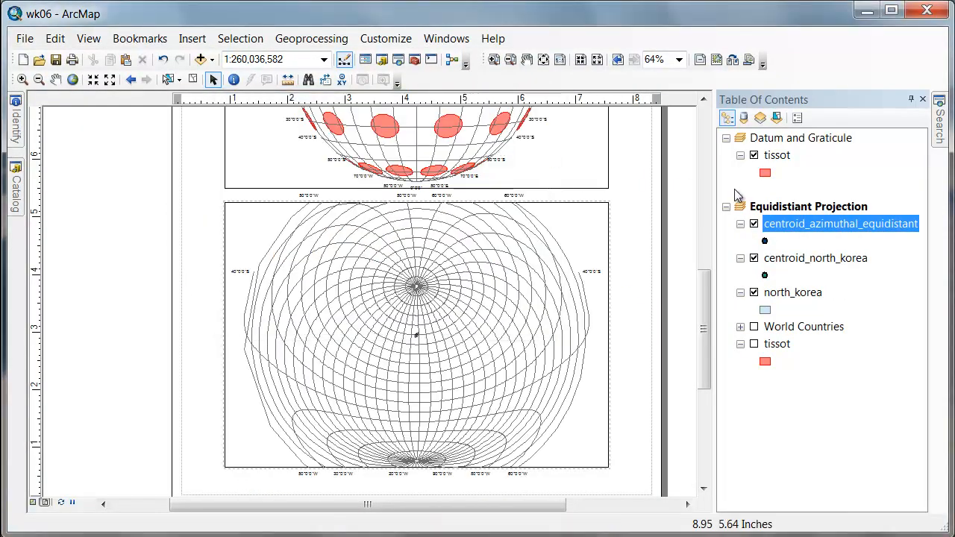
# Step: Insert New Data Frame 2 and apply the Custom nk_azimuthal_equidistant coordinate system
pyautogui.click(726, 206)
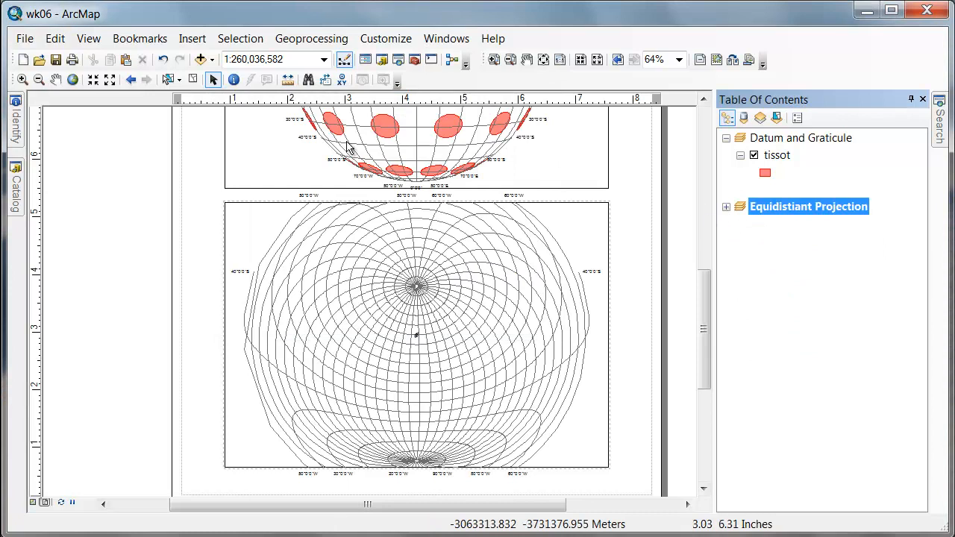
pyautogui.click(192, 38)
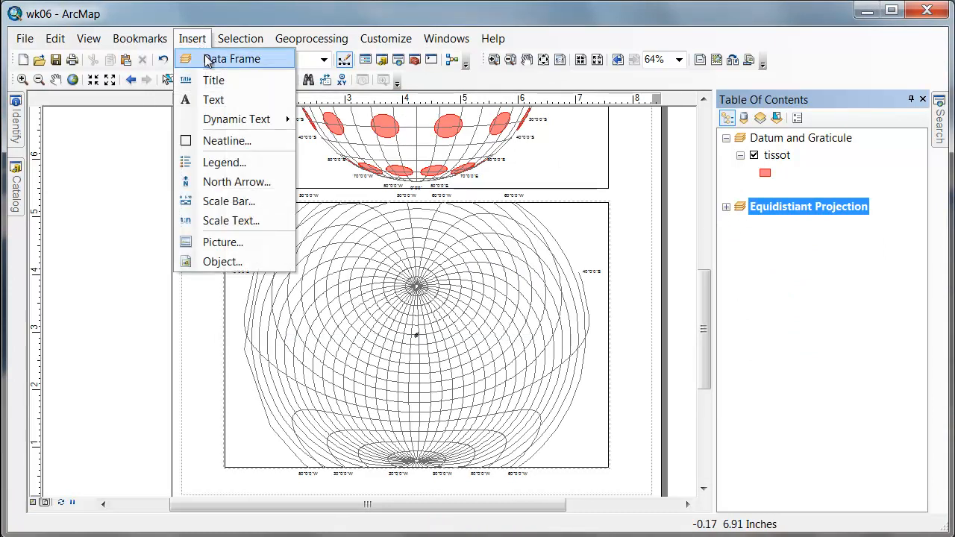
pyautogui.moveTo(224, 72)
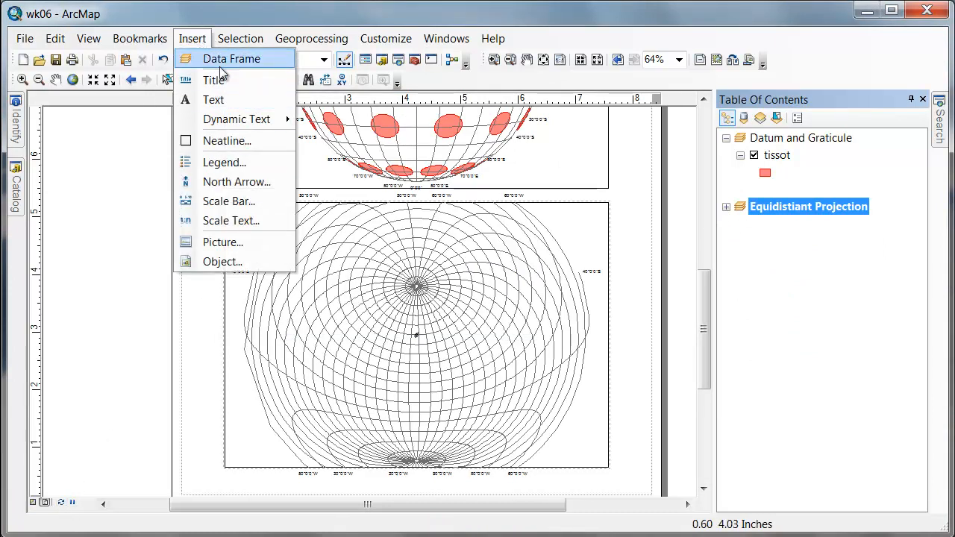
pyautogui.click(231, 59)
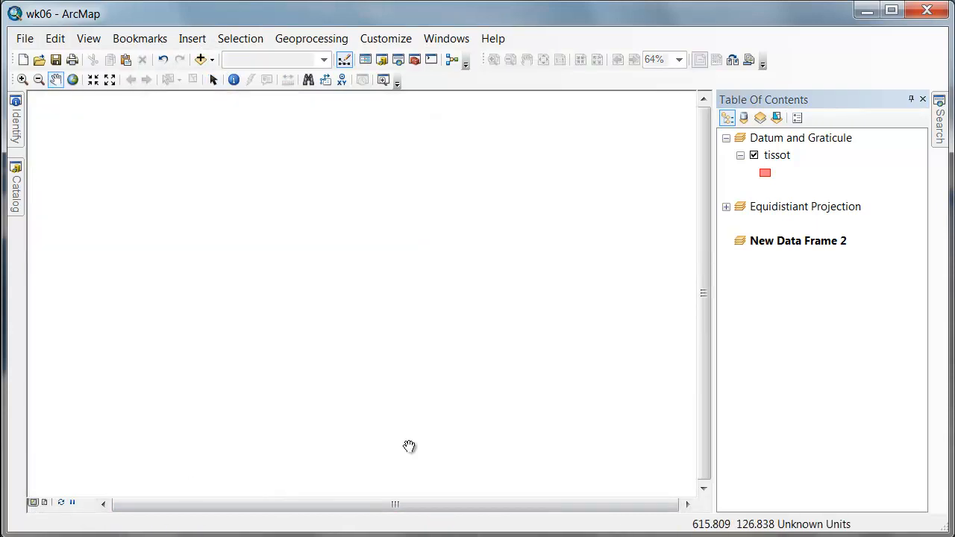
pyautogui.click(726, 207)
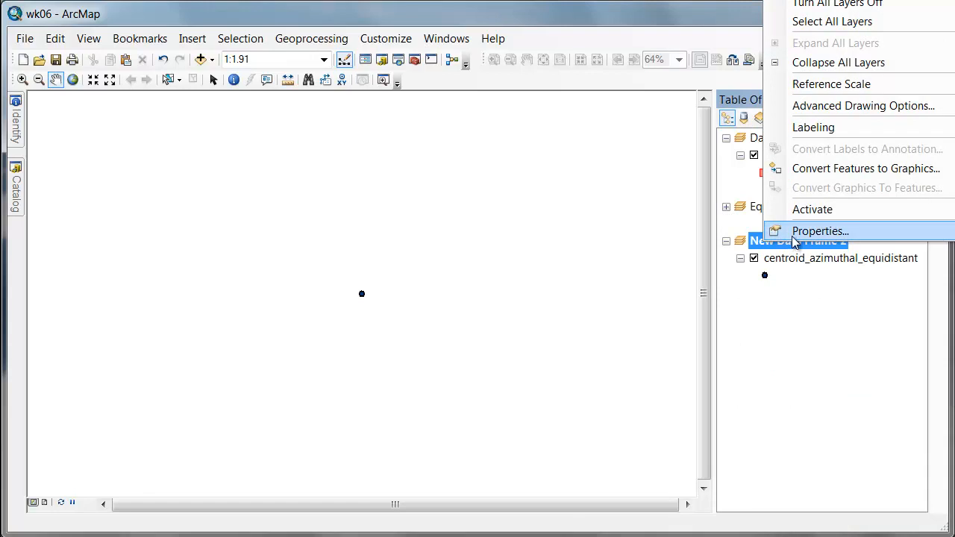
pyautogui.click(820, 231)
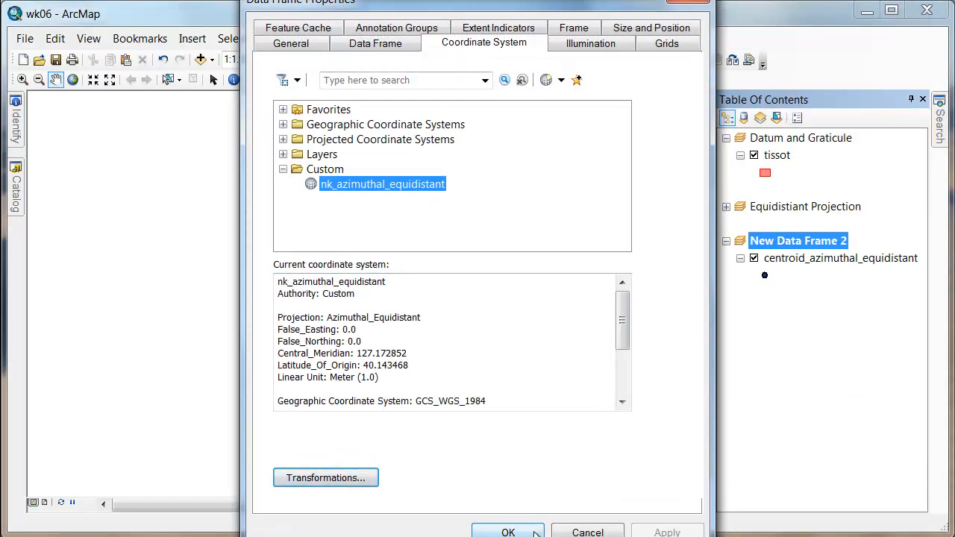
pyautogui.click(508, 532)
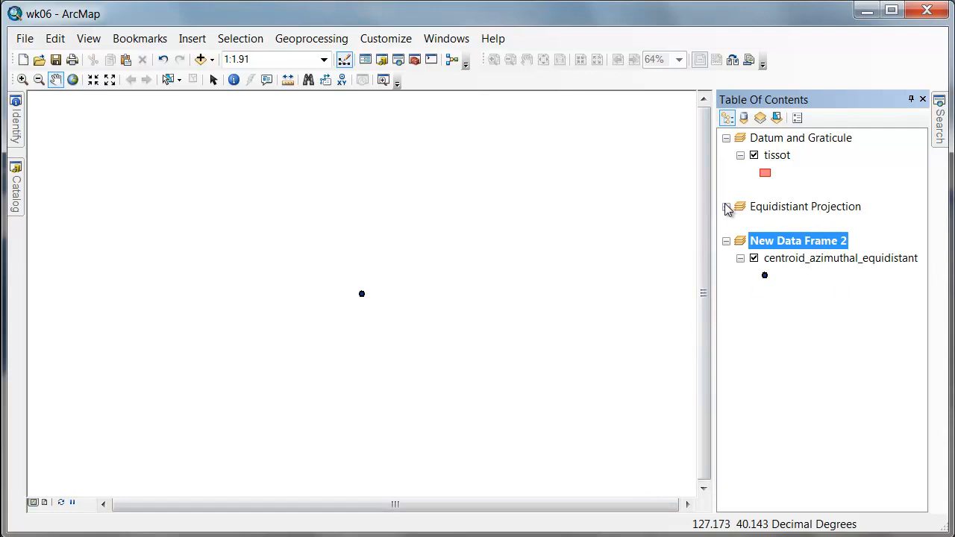
# Step: Copy World Countries from Equidistant Projection and paste it into New Data Frame 2
pyautogui.click(726, 207)
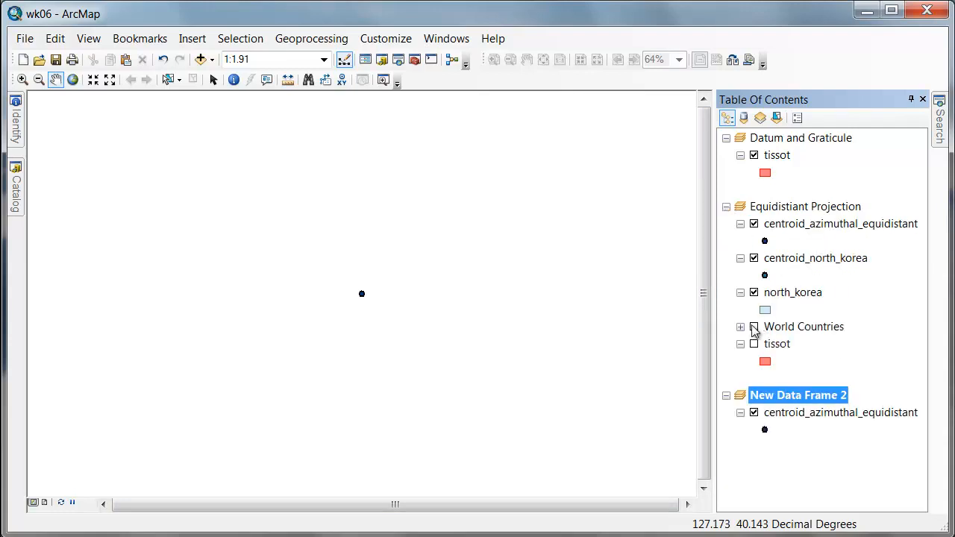
pyautogui.click(803, 327)
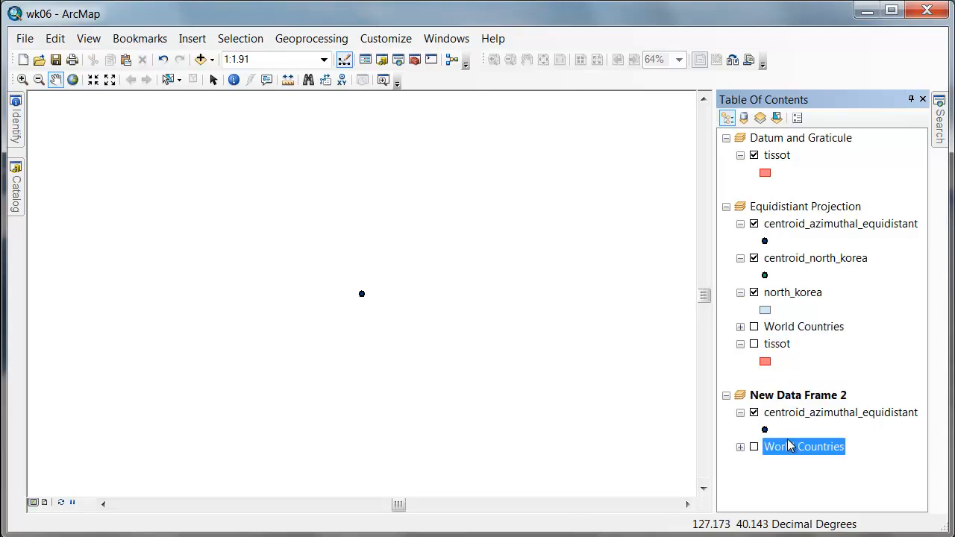
pyautogui.click(754, 446)
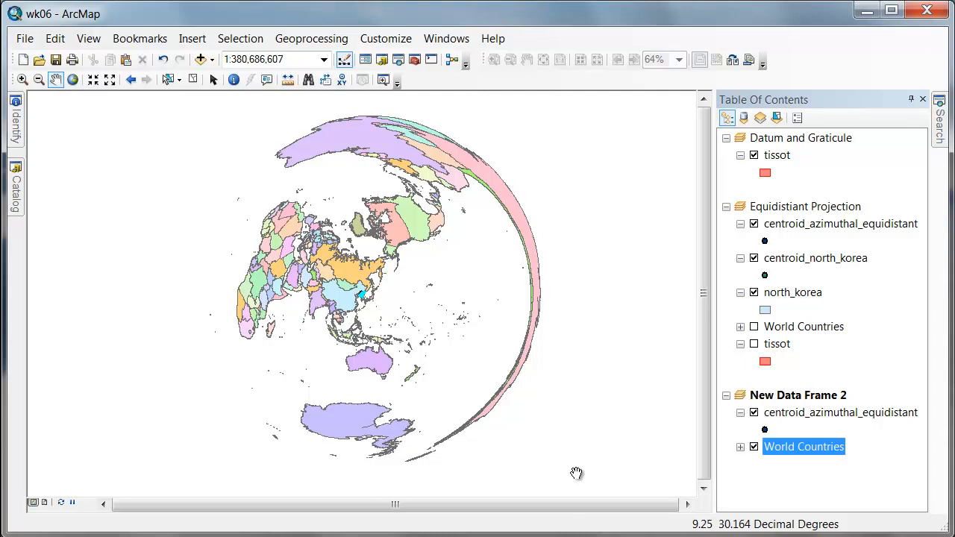
pyautogui.moveTo(366, 297)
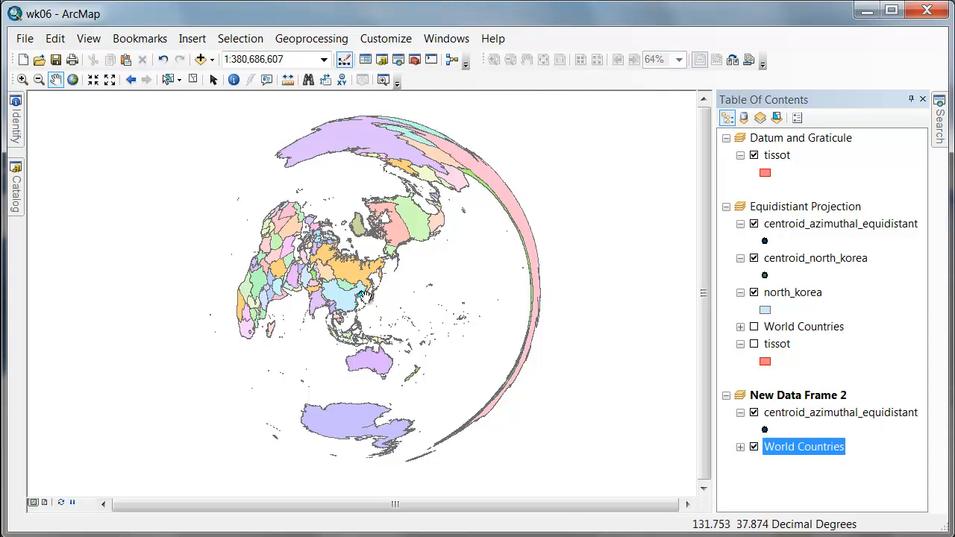
pyautogui.moveTo(606, 398)
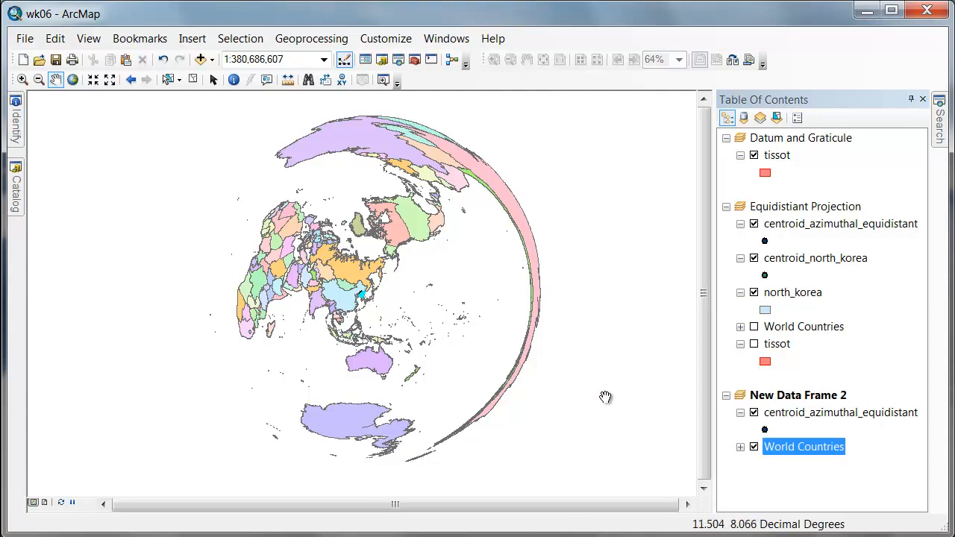
pyautogui.moveTo(669, 376)
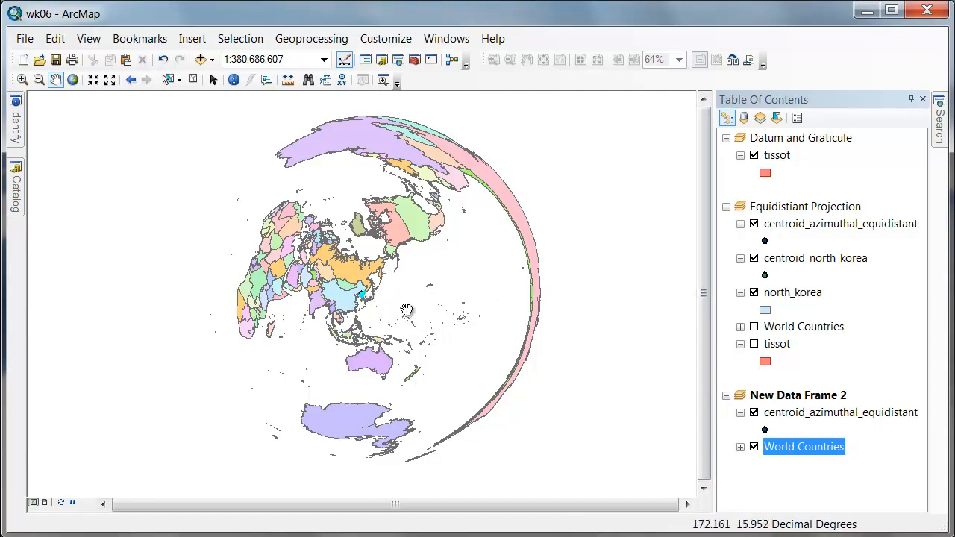
pyautogui.moveTo(362, 291)
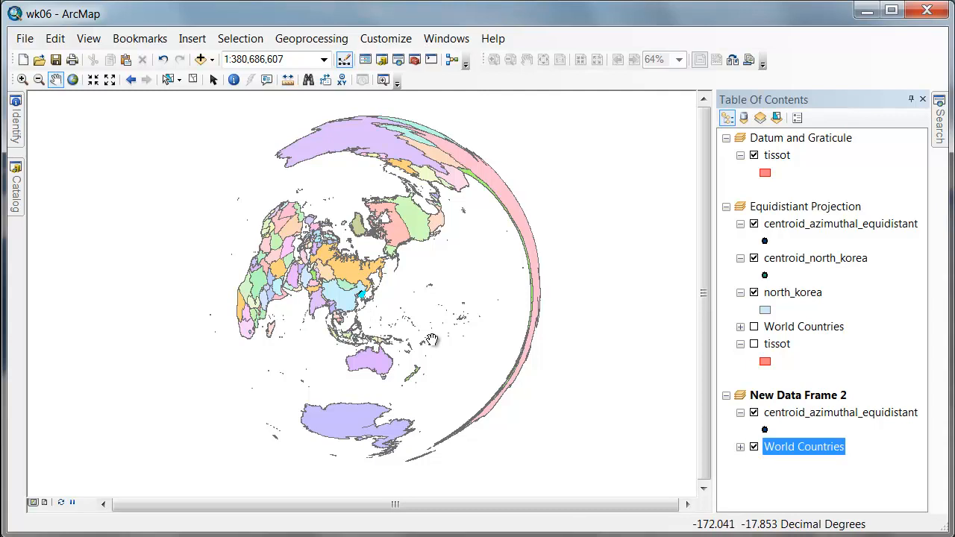
pyautogui.moveTo(500, 333)
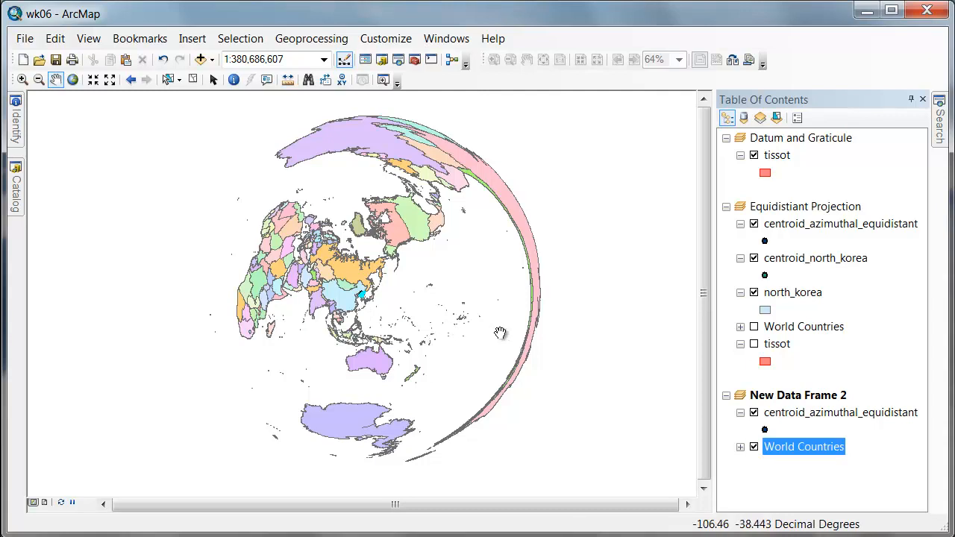
pyautogui.moveTo(421, 219)
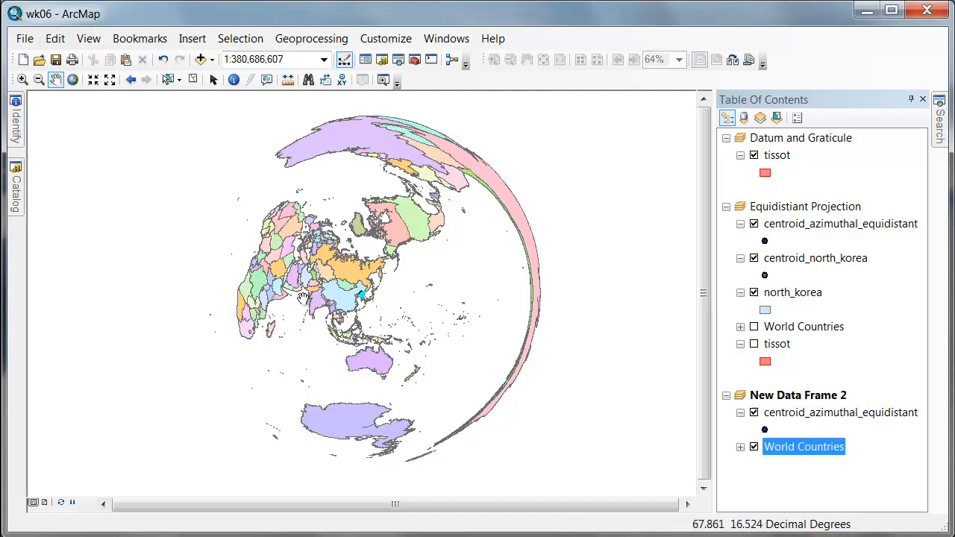
pyautogui.moveTo(822, 62)
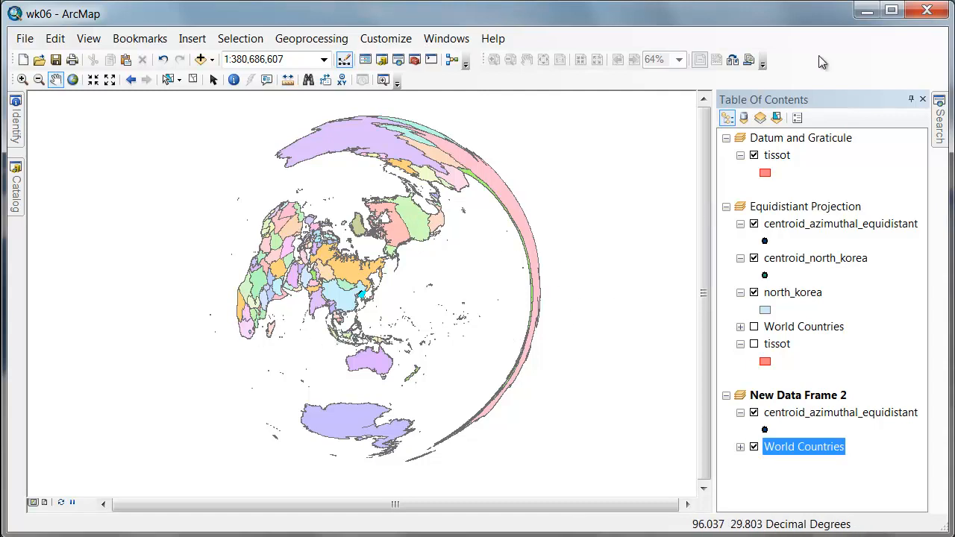